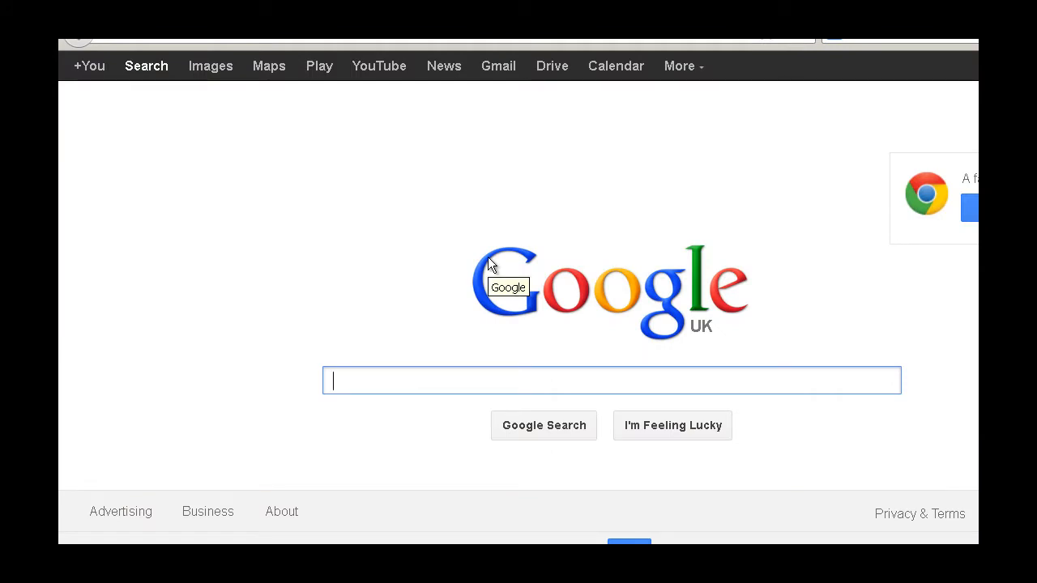
mouse_move(443, 418)
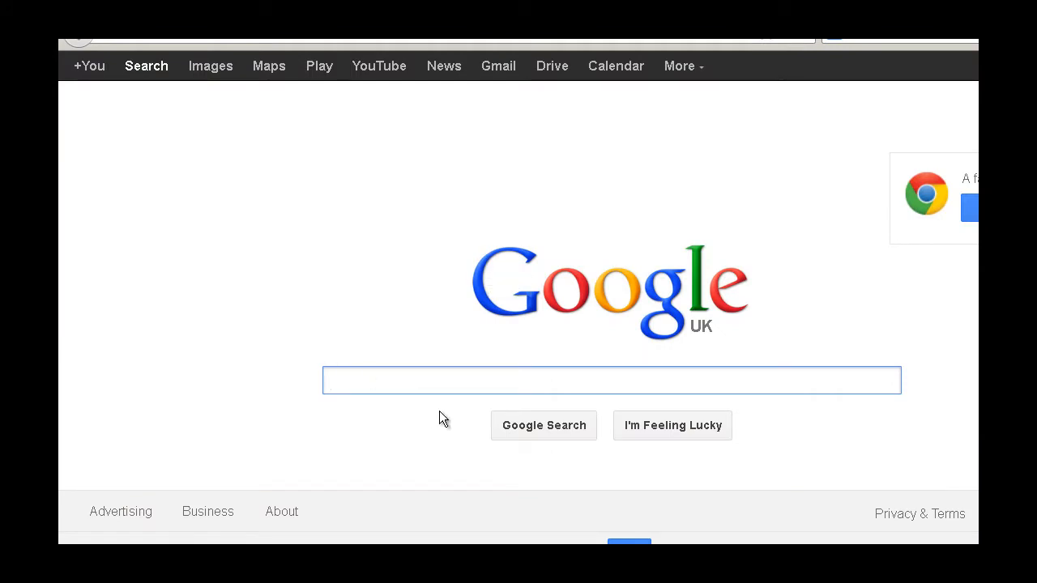
Step: Search Google for 'WAMP' to list the WampServer, Wikipedia and SourceForge results
text(WAMP)
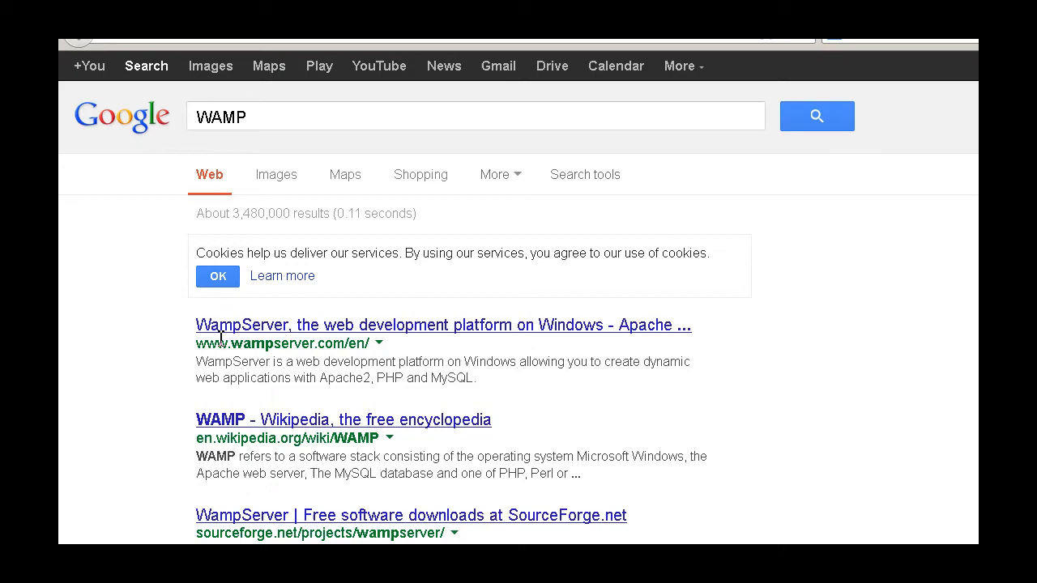
Step: Visit wampserver.com from the results and go to its DOWNLOAD page listing 2.4 and 2.2E packages
click(443, 325)
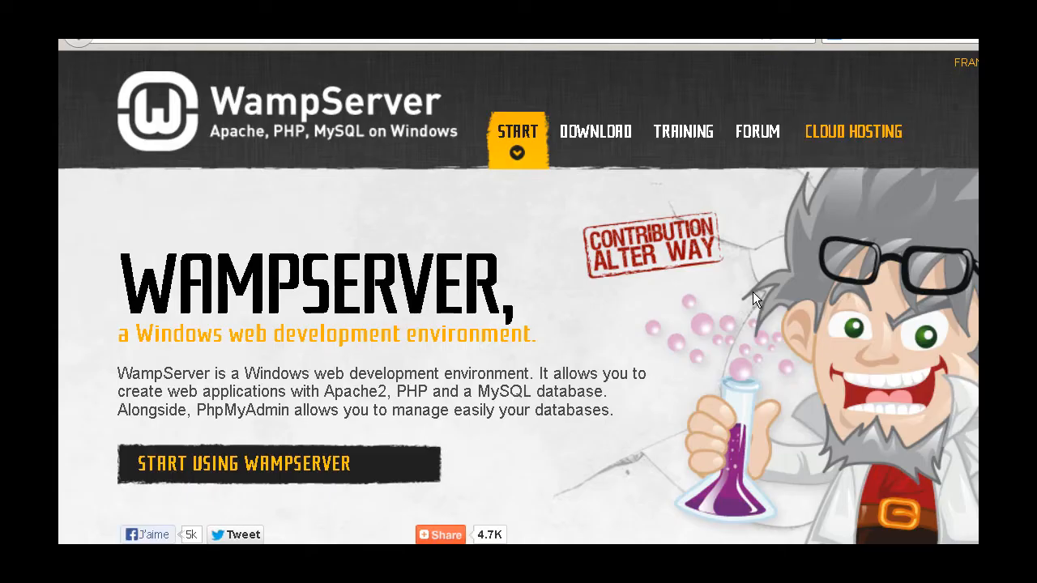
scroll(down, 3)
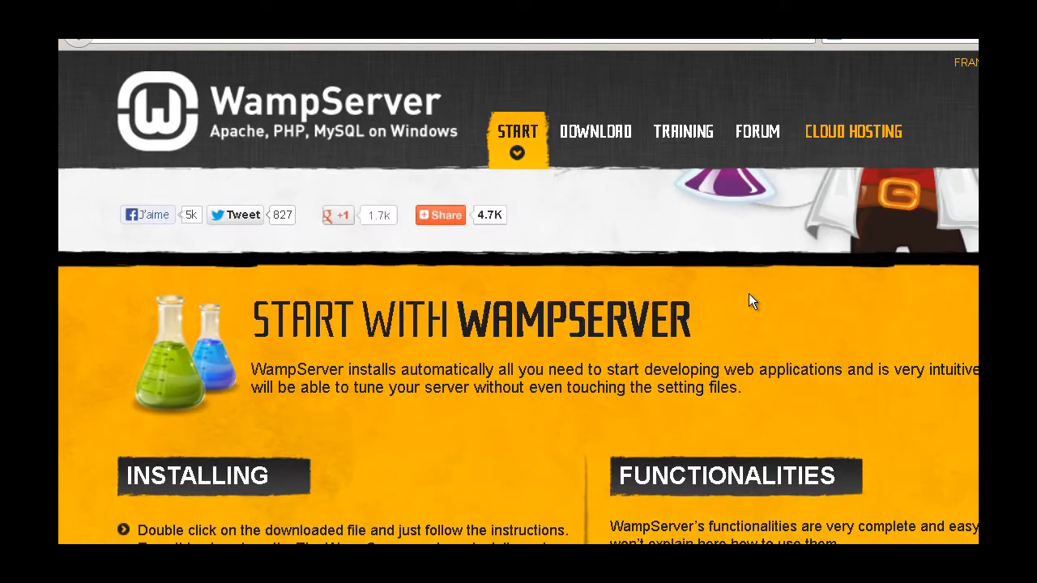
scroll(down, 3)
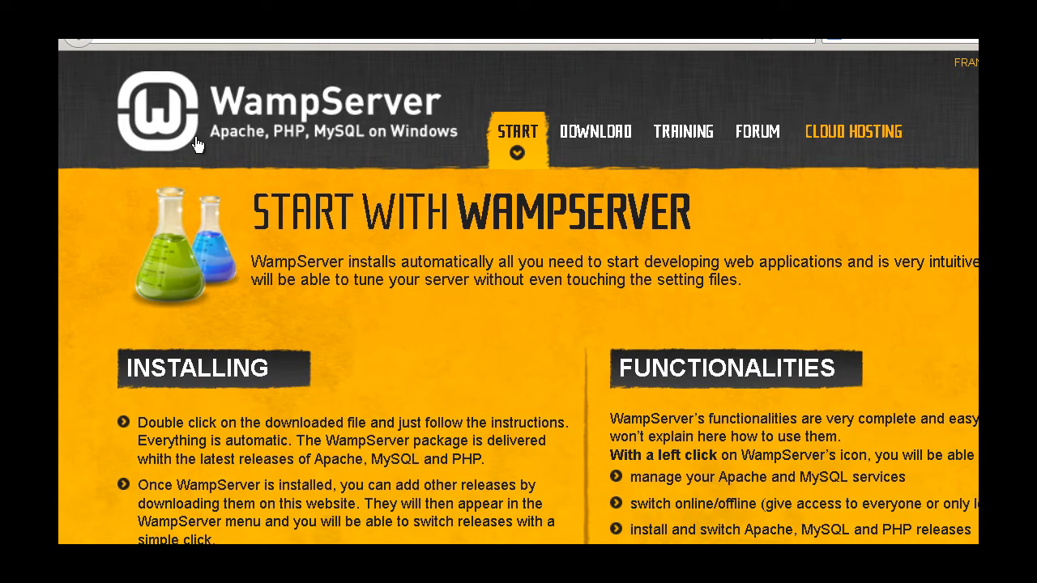
mouse_move(452, 165)
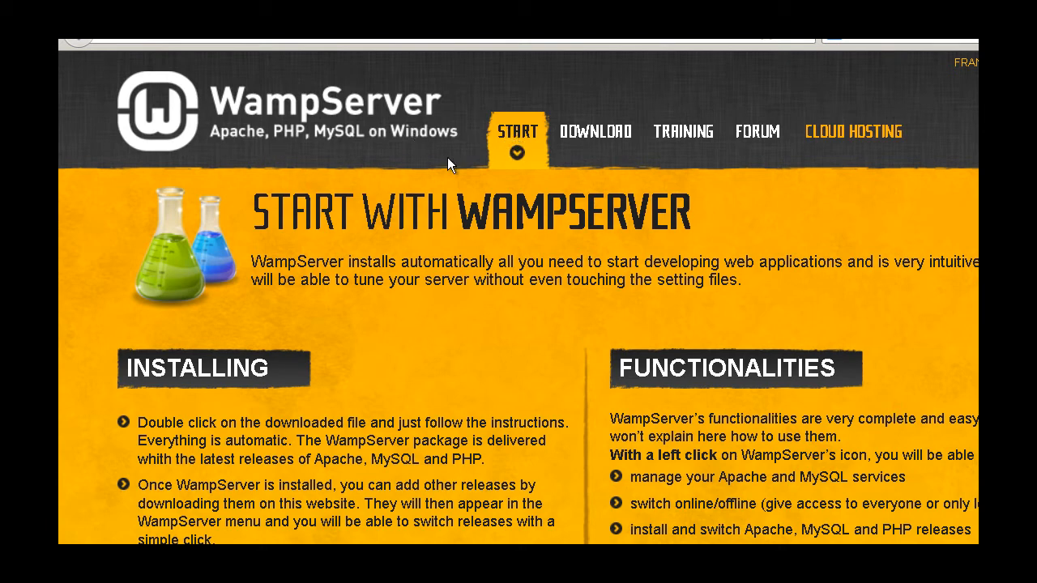
mouse_move(446, 176)
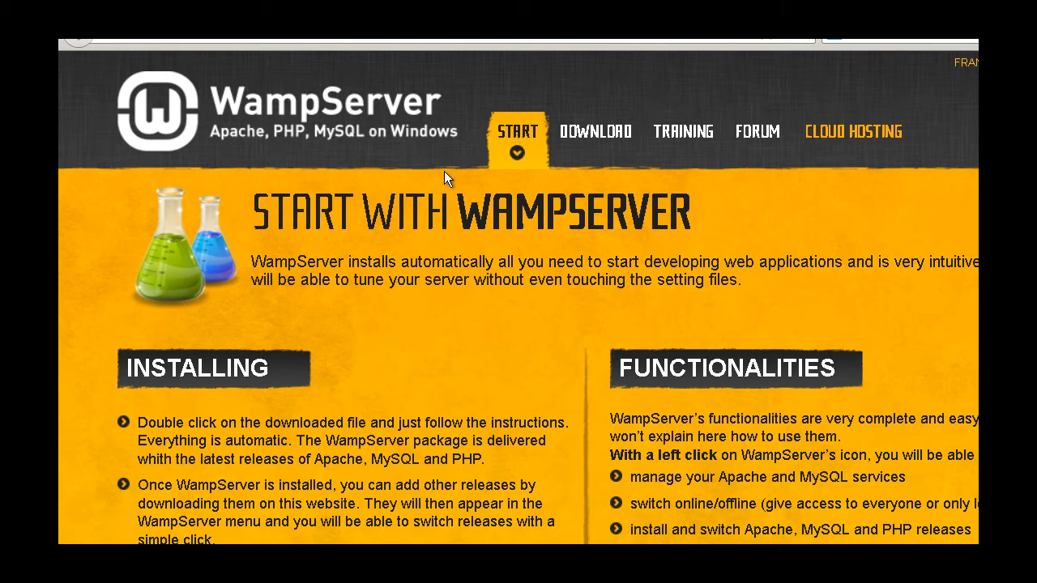
scroll(down, 3)
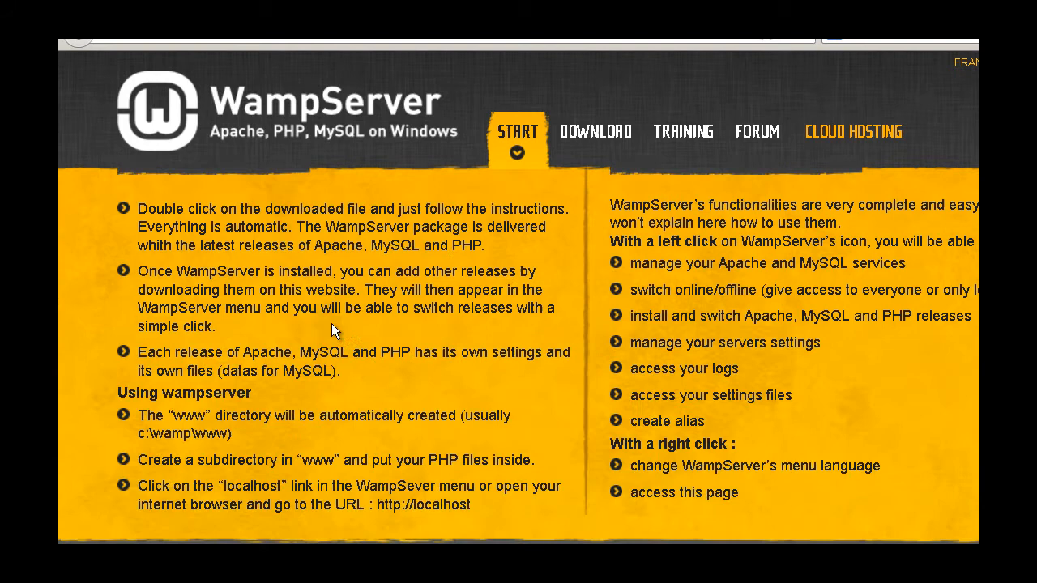
click(596, 130)
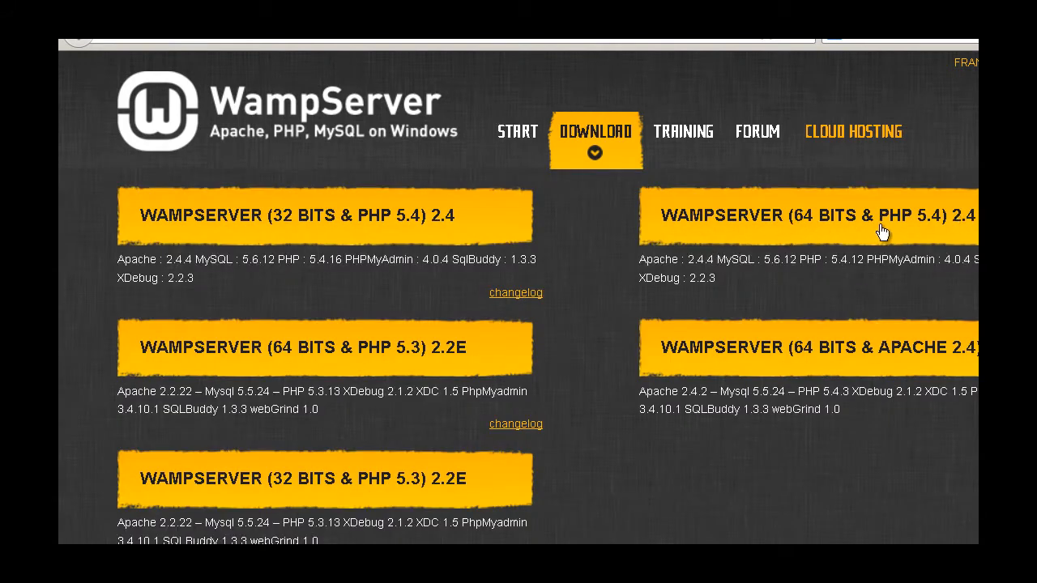
Step: Choose the WampServer 2.4 64-bit PHP 5.4 download, showing its prerequisite warnings
click(810, 215)
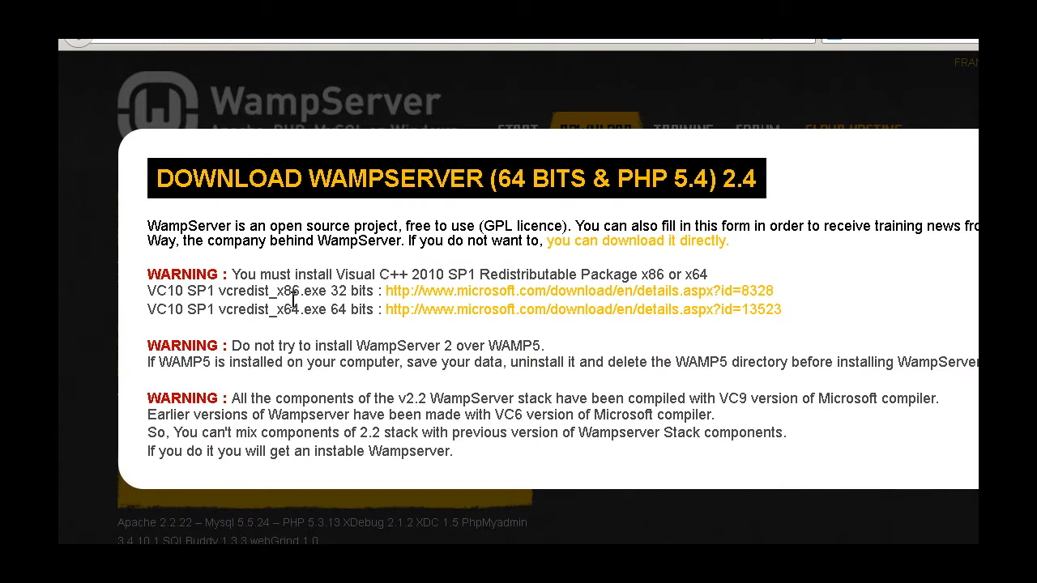
mouse_move(402, 285)
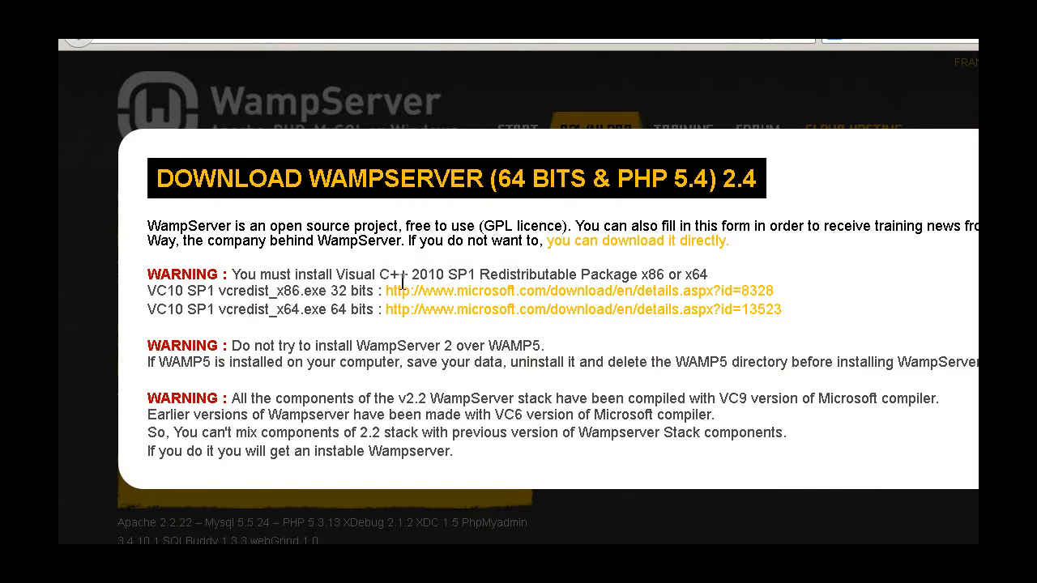
mouse_move(421, 274)
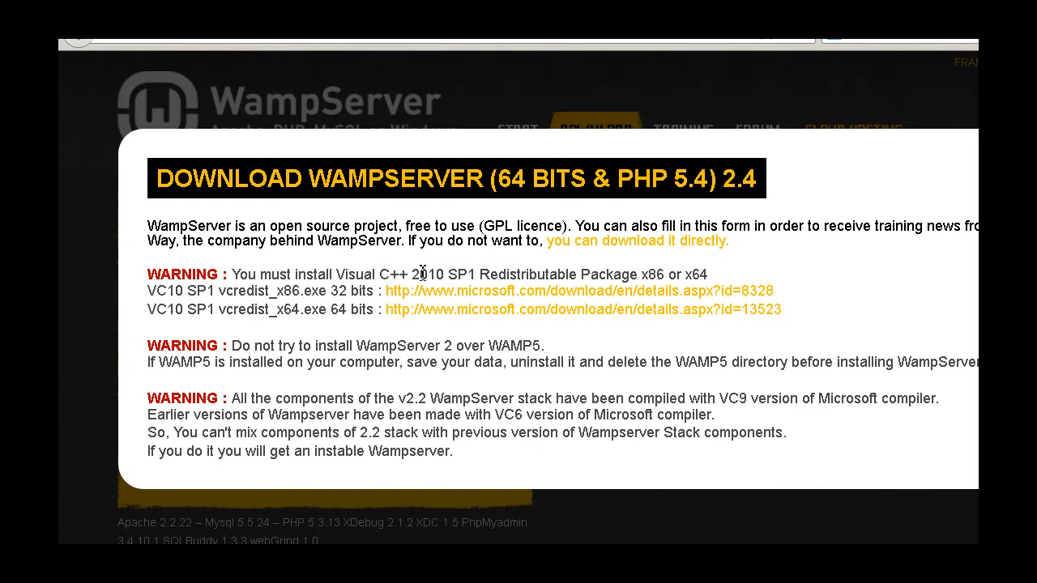
mouse_move(518, 278)
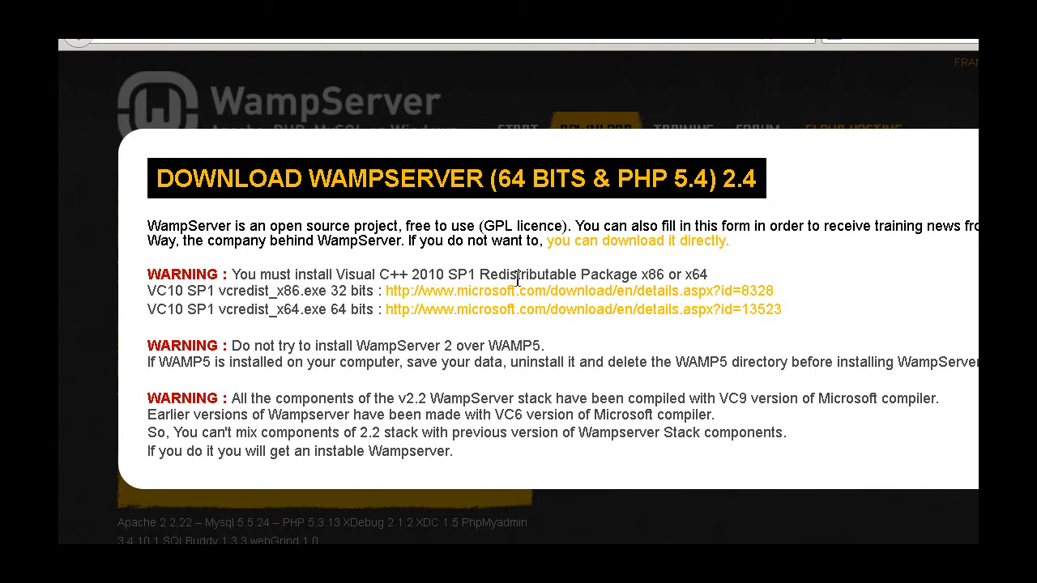
mouse_move(372, 306)
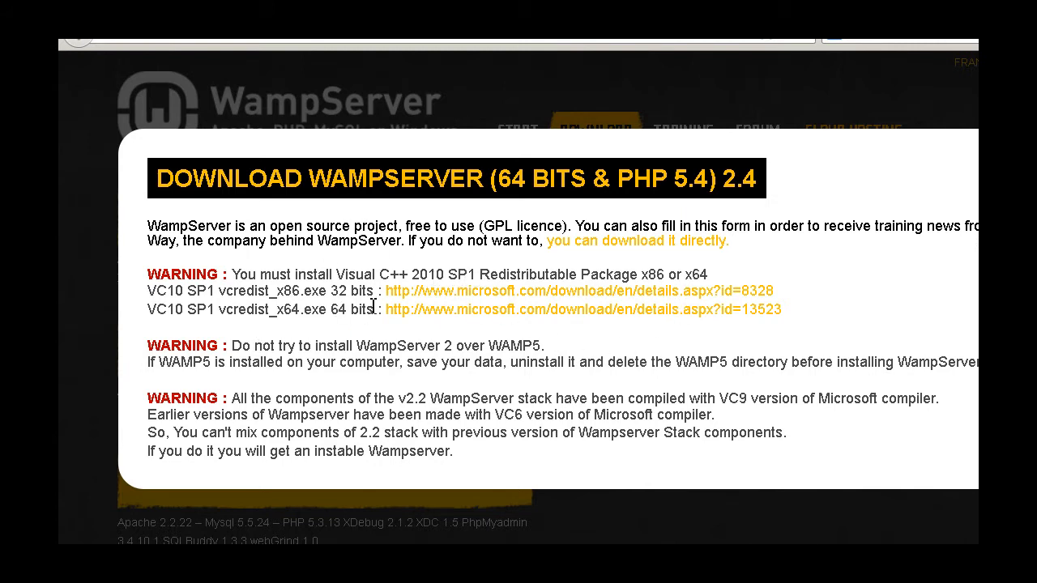
mouse_move(347, 325)
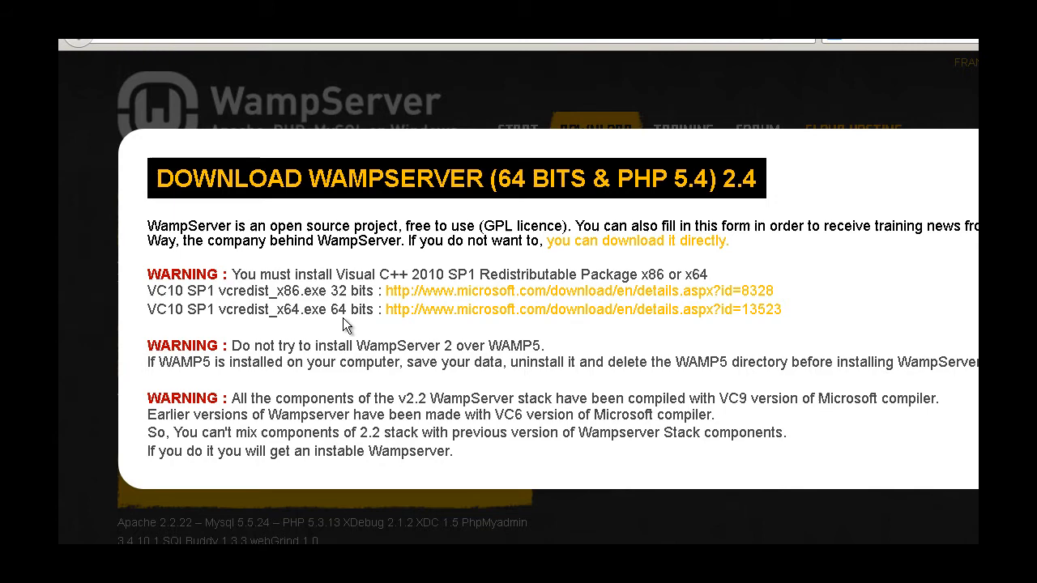
mouse_move(468, 316)
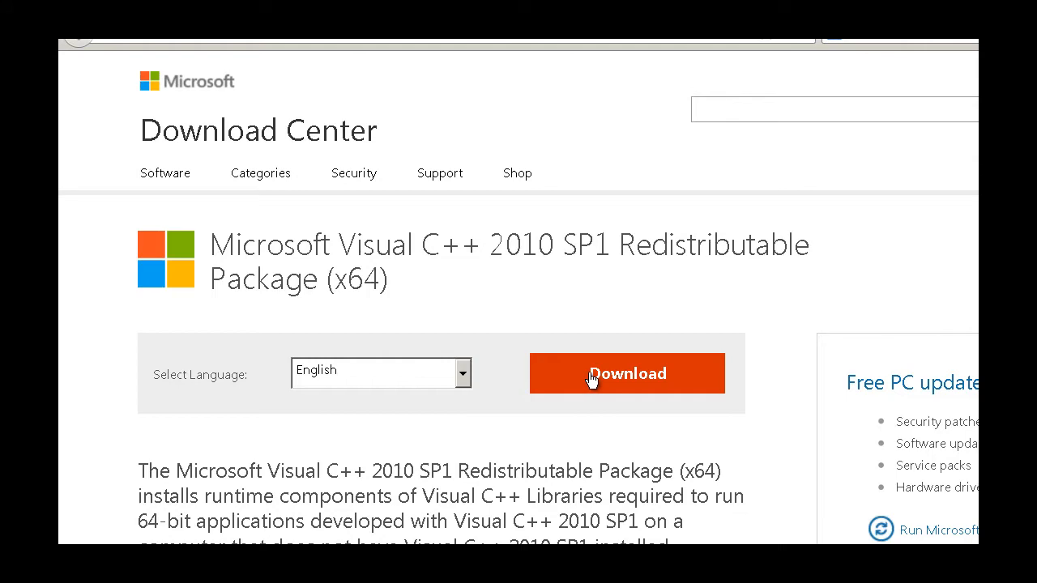
Step: Download vcredist_x64.exe, accept its license terms, install it and finish the setup
click(626, 374)
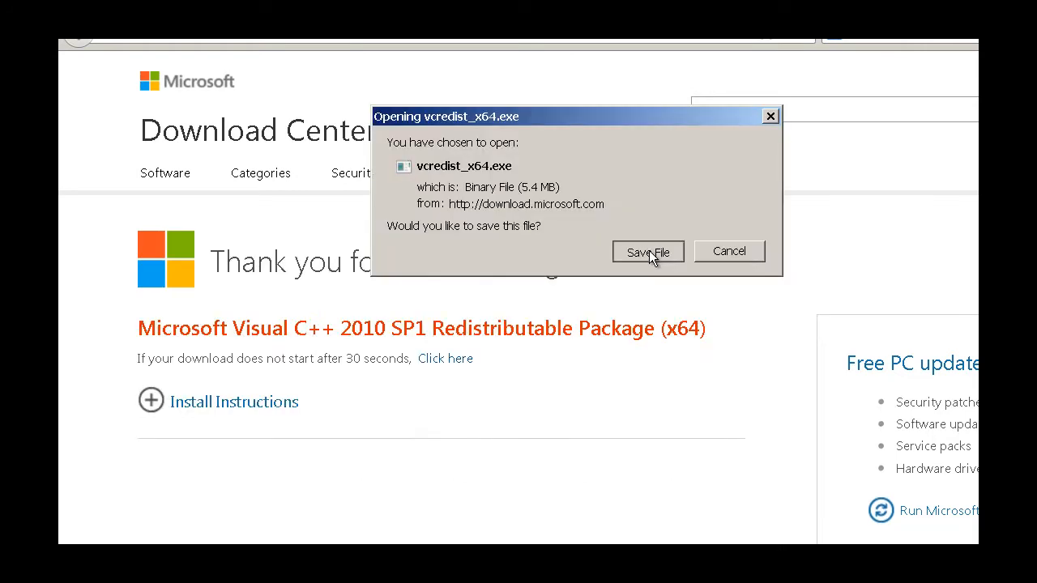
click(648, 251)
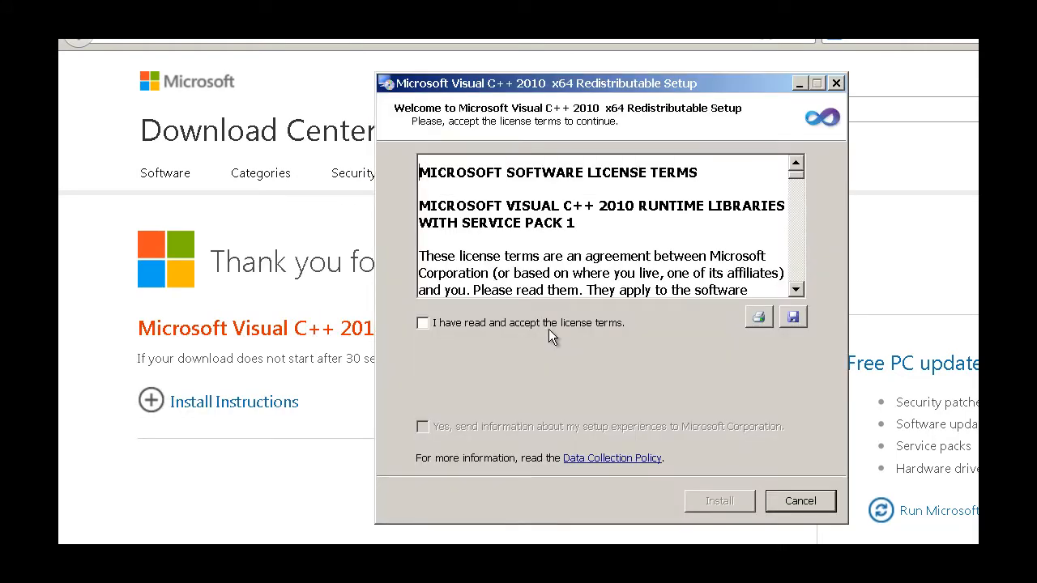
mouse_move(498, 347)
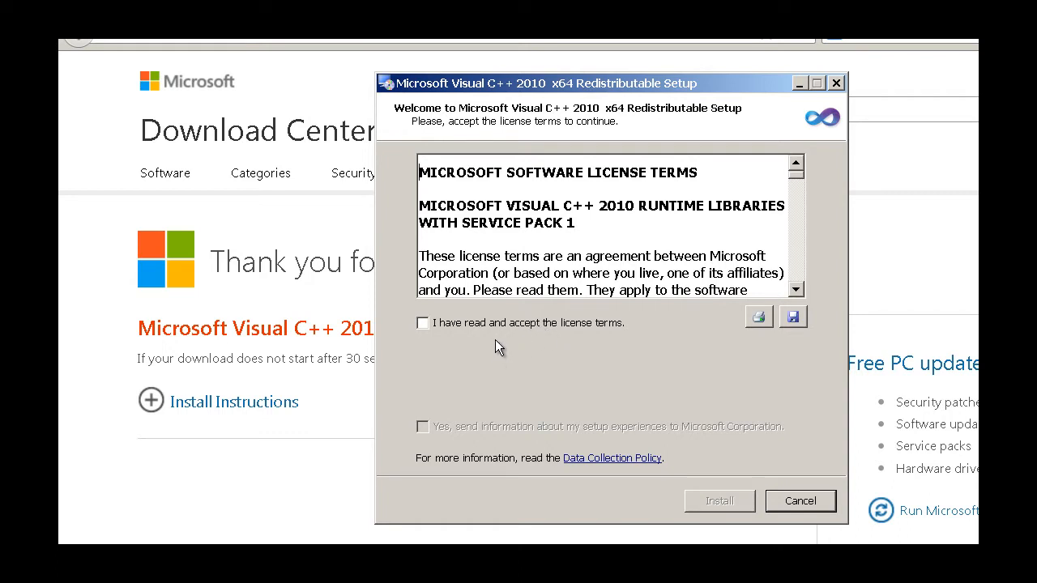
click(421, 323)
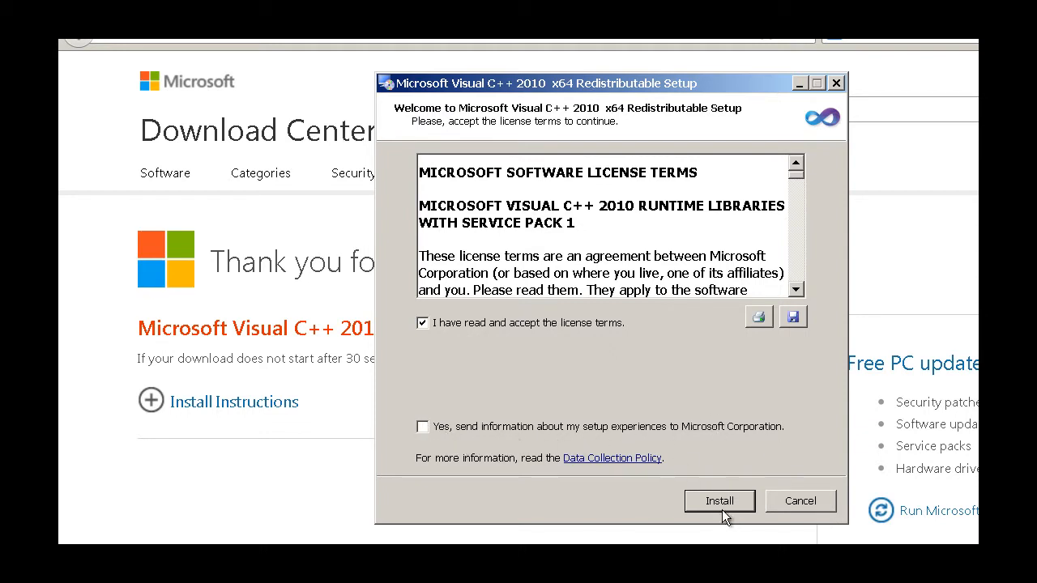
click(718, 501)
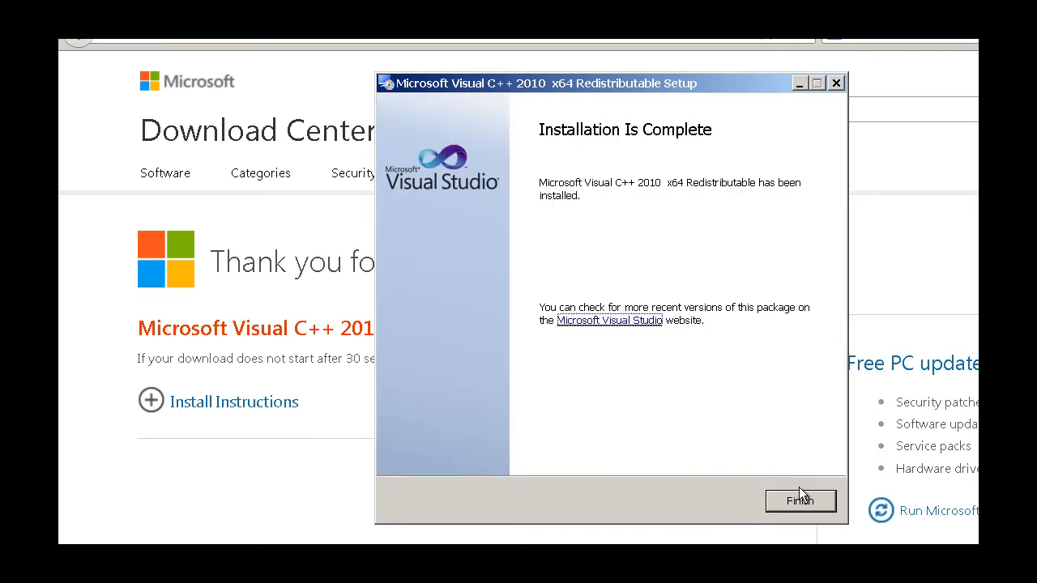
click(800, 501)
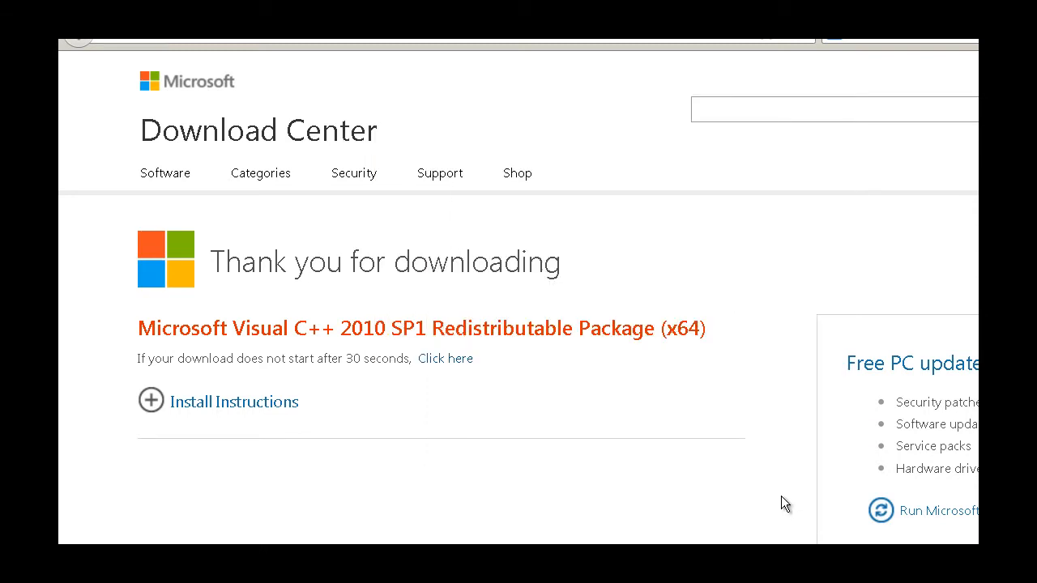
mouse_move(488, 66)
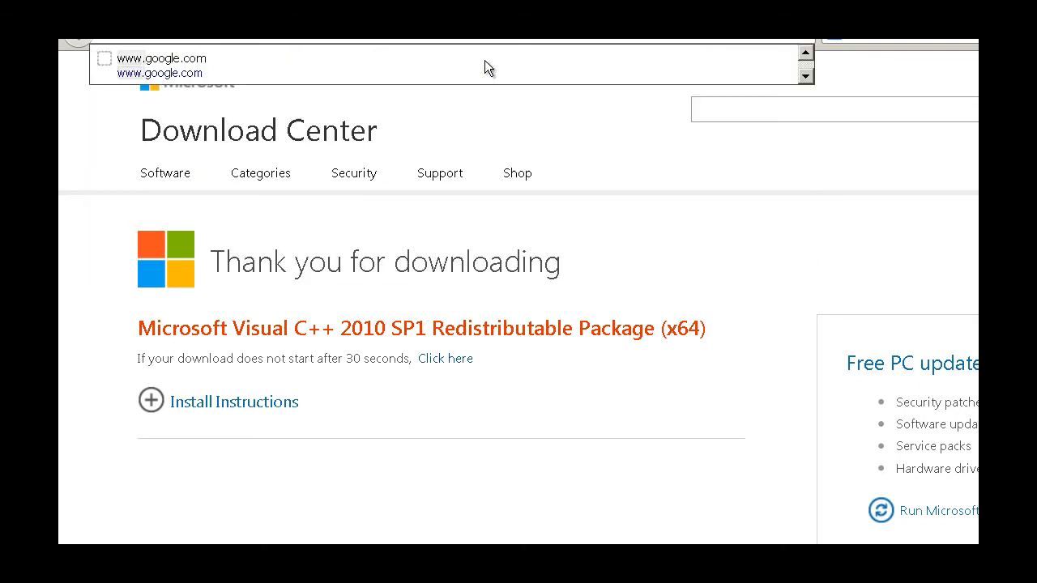
Step: Return to wampserver.com via a 'WAMP' search and reselect the 64-bit PHP 5.4 WampServer 2.4 download
text(WAMP)
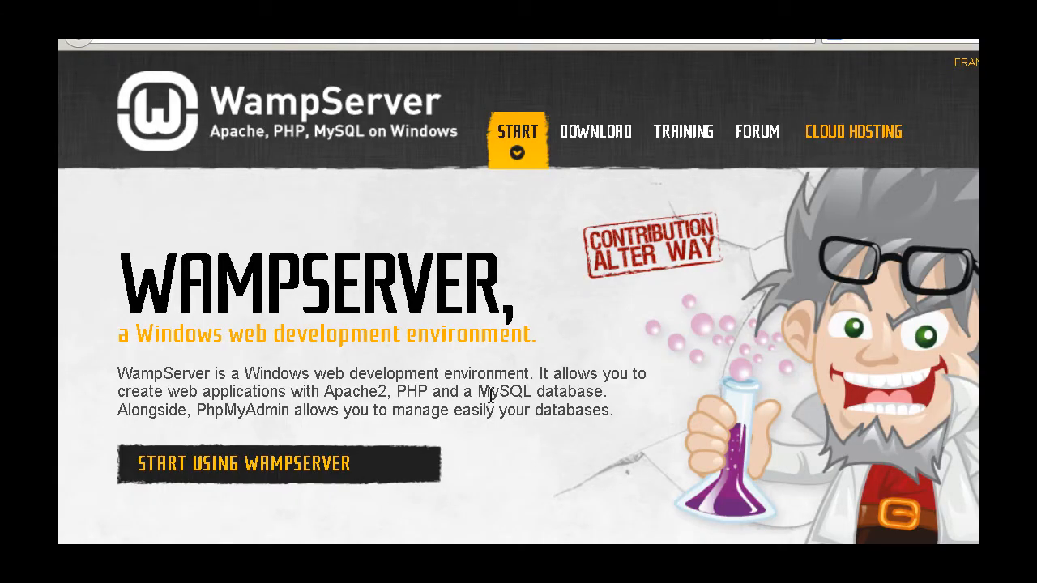
scroll(down, 3)
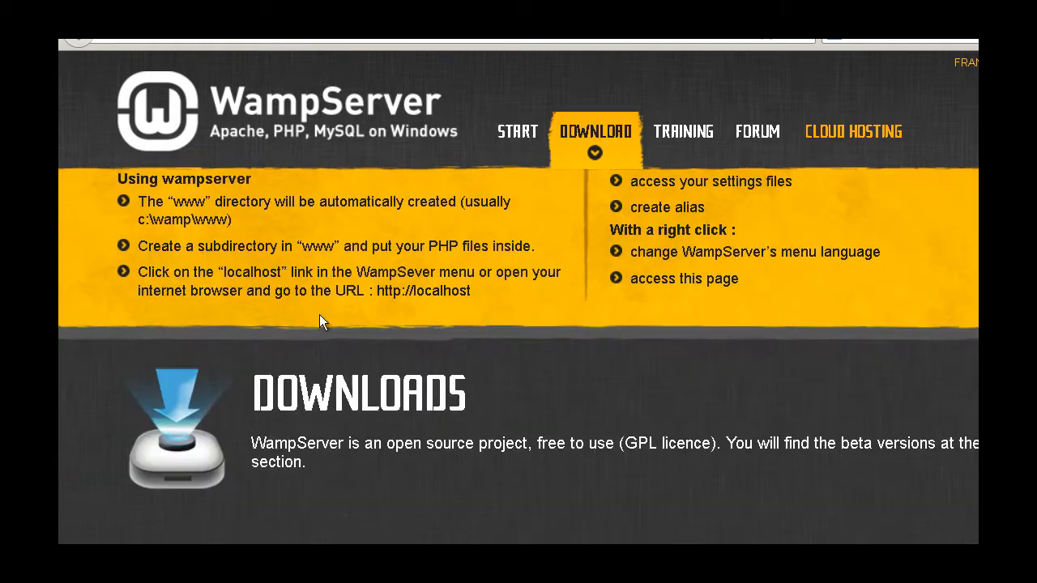
click(596, 131)
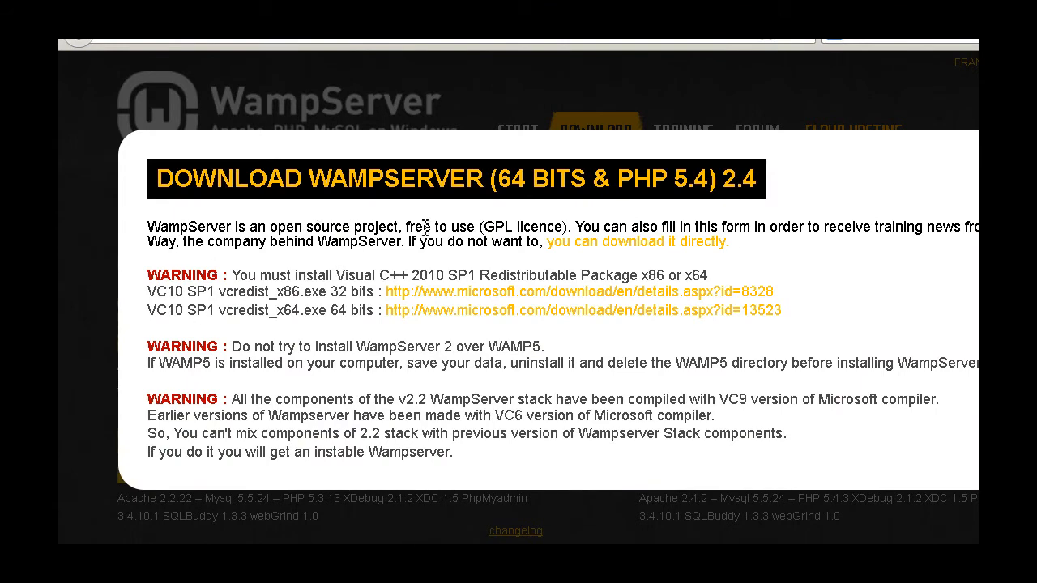
mouse_move(628, 250)
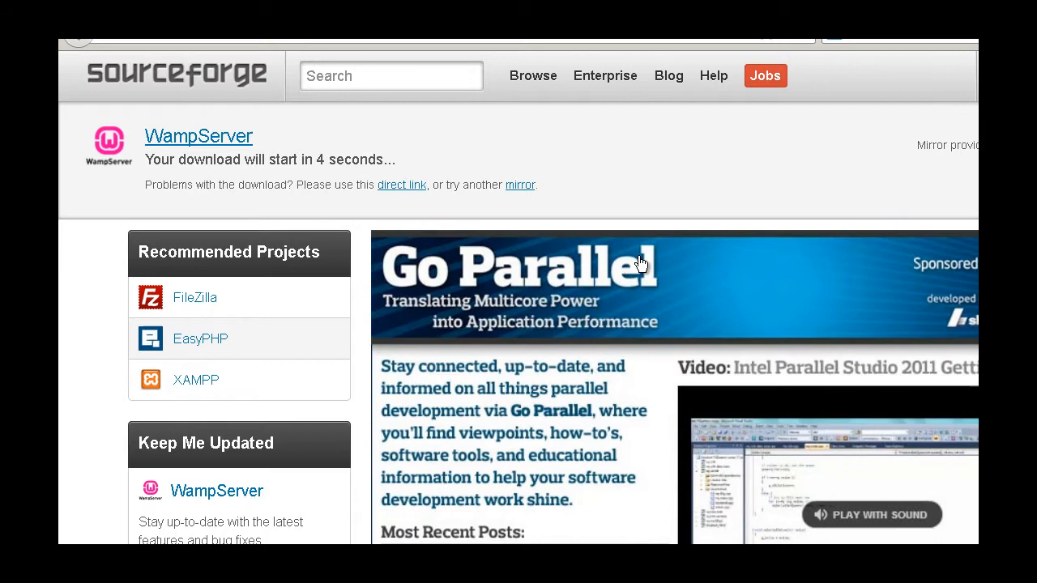
mouse_move(614, 270)
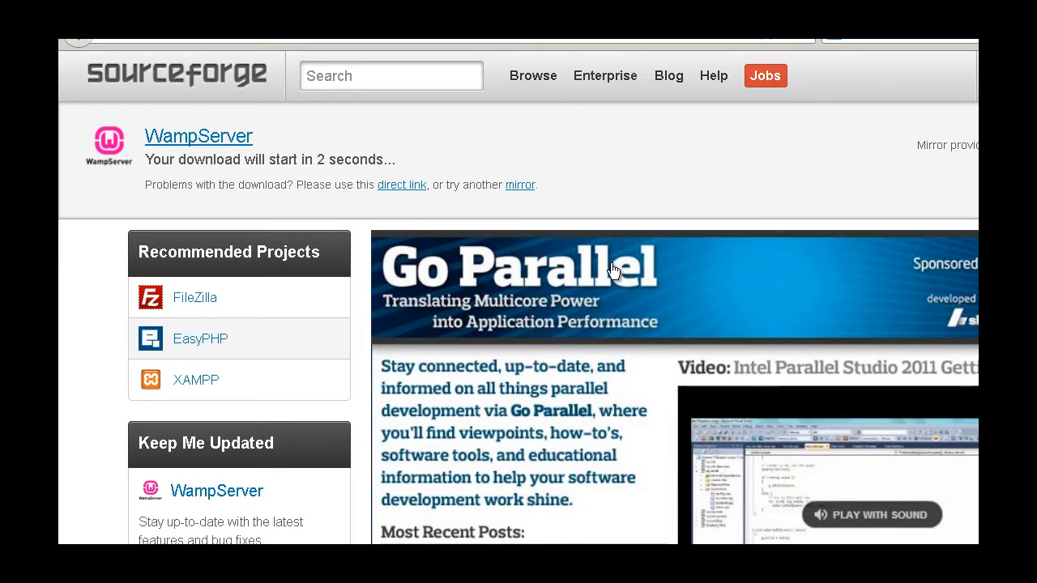
mouse_move(360, 275)
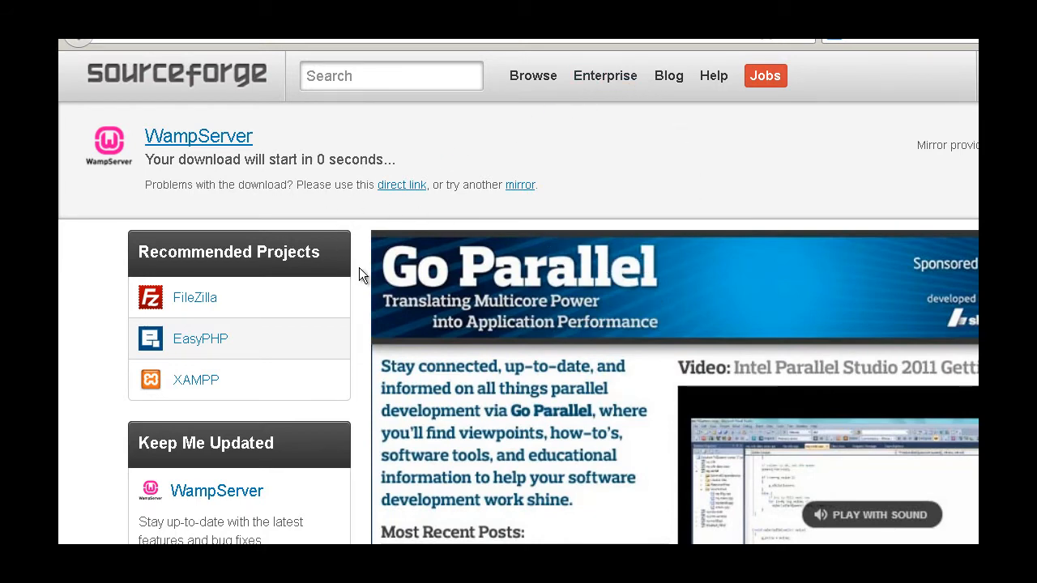
mouse_move(648, 255)
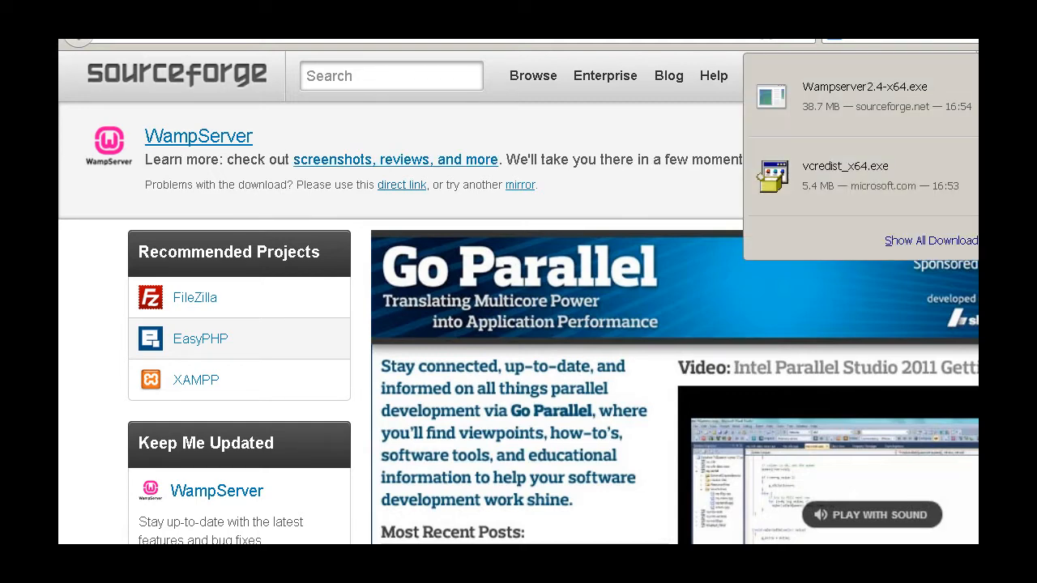
mouse_move(863, 96)
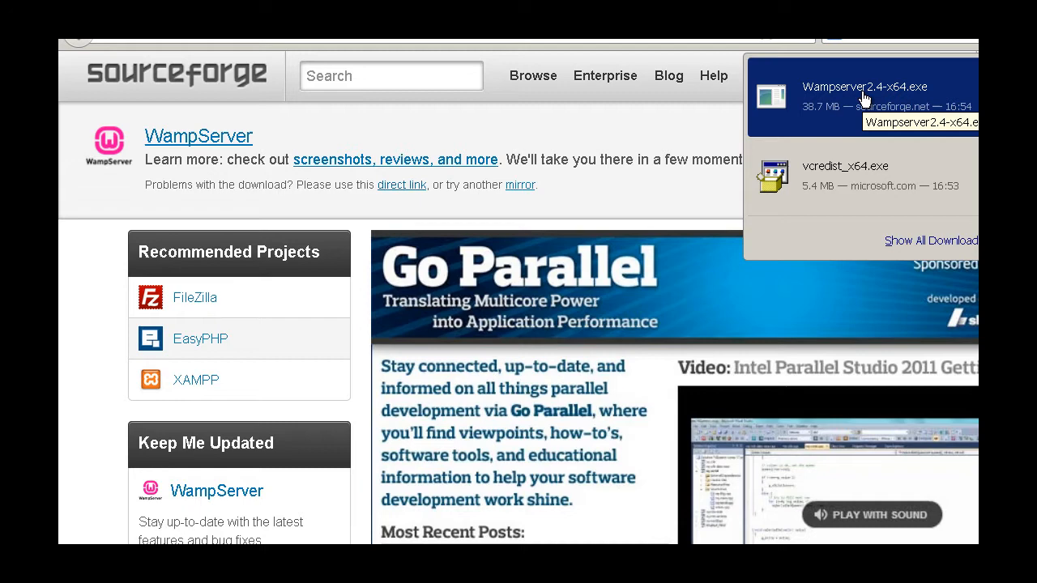
Step: Run Wampserver2.4-x64.exe, accept the licence and install into c:\wamp
click(865, 98)
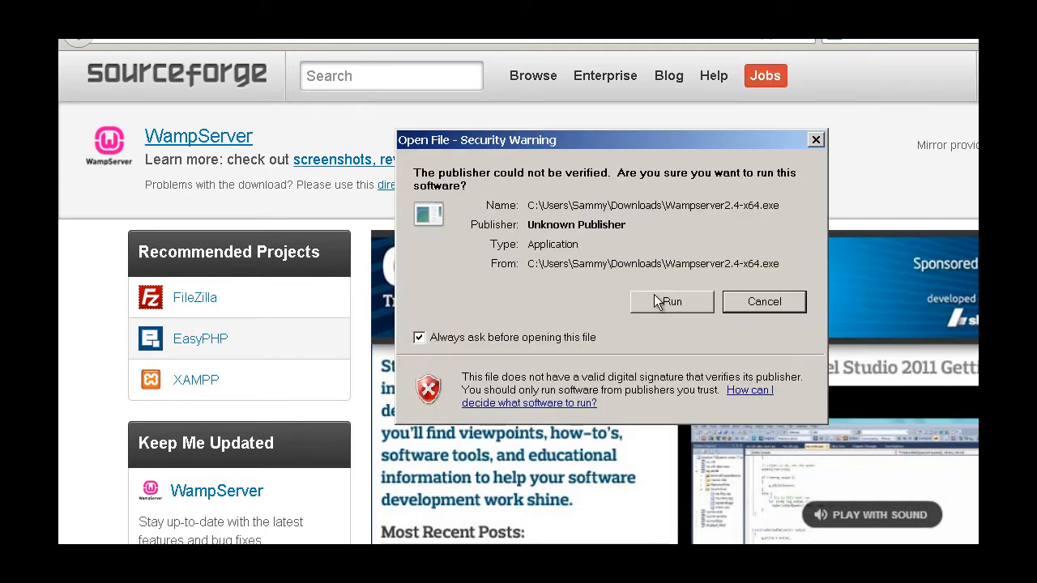
click(671, 302)
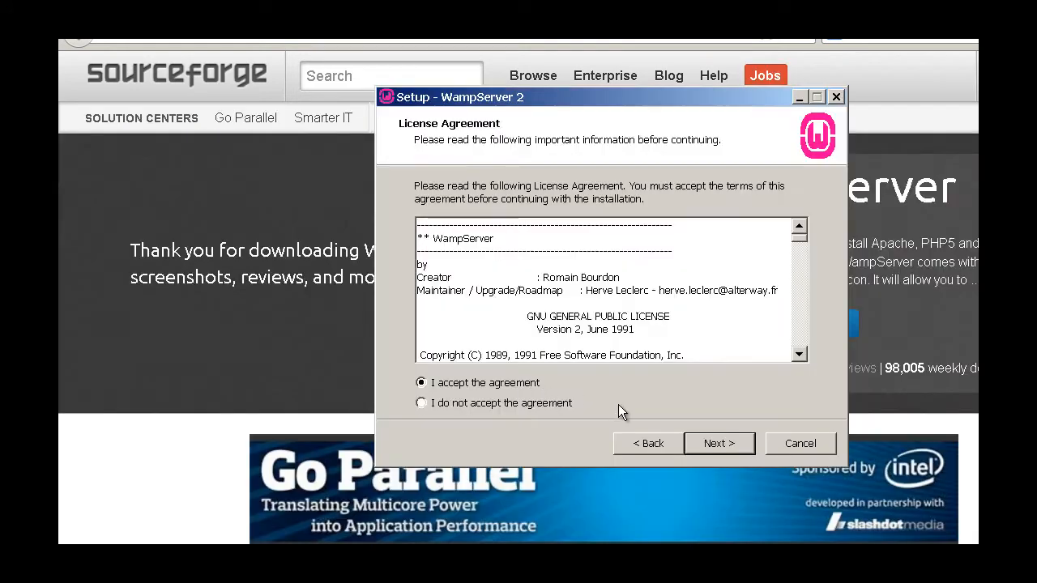
click(718, 443)
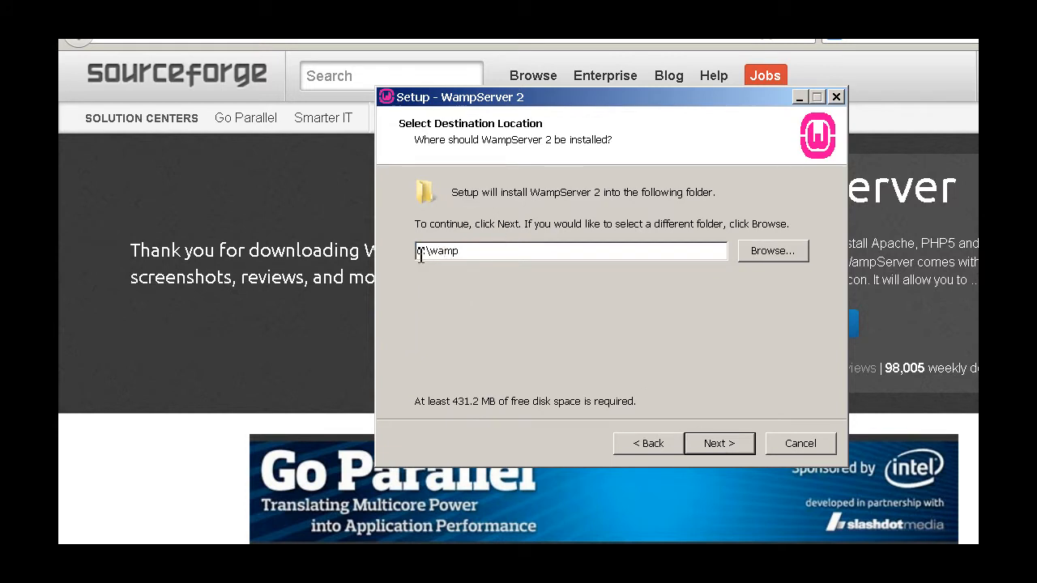
double_click(444, 250)
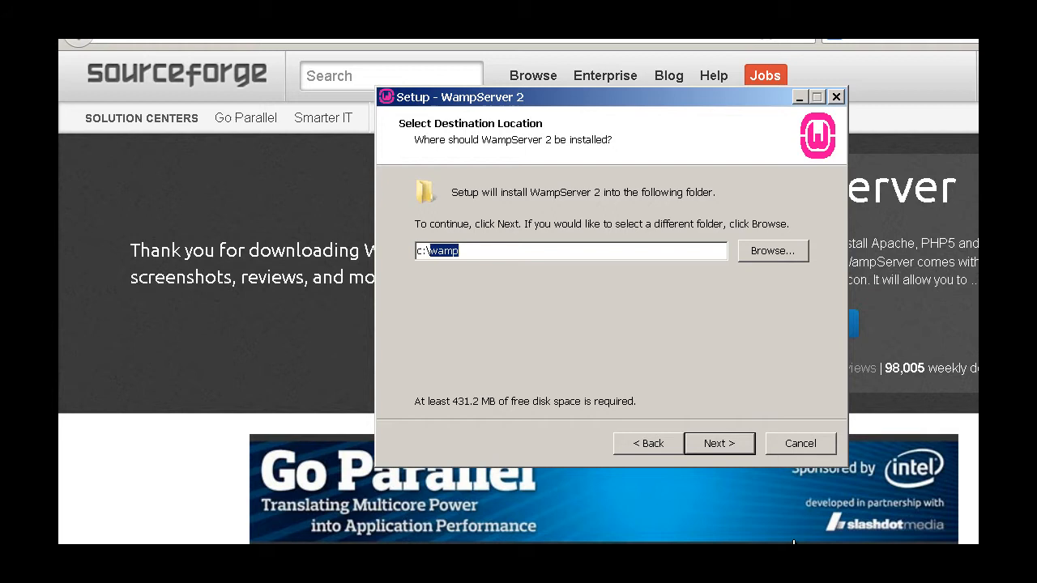
click(717, 443)
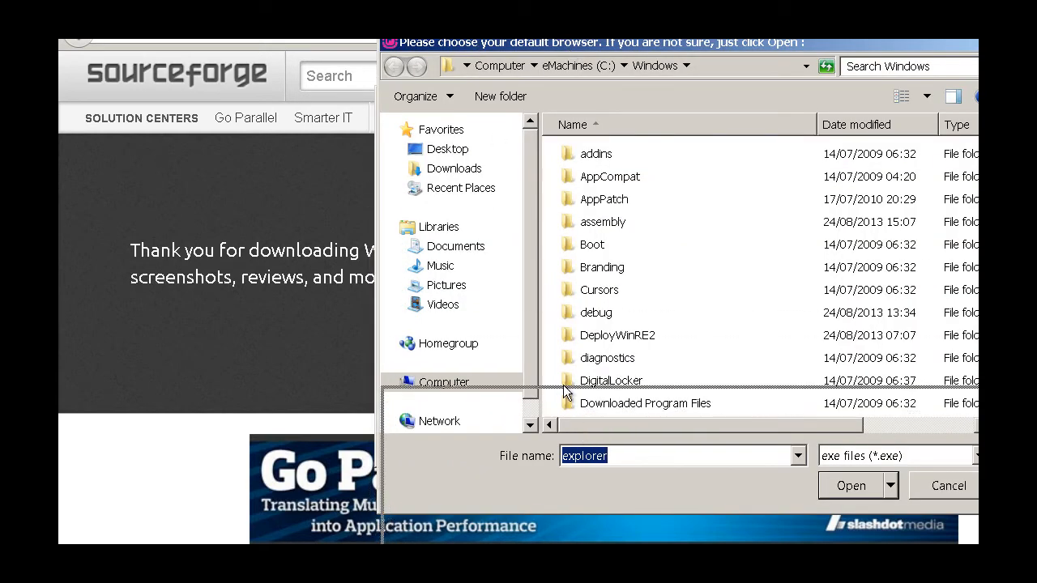
Step: Browse the default-browser chooser into C:\Program Files (x86)\Mozilla Firefox
click(850, 485)
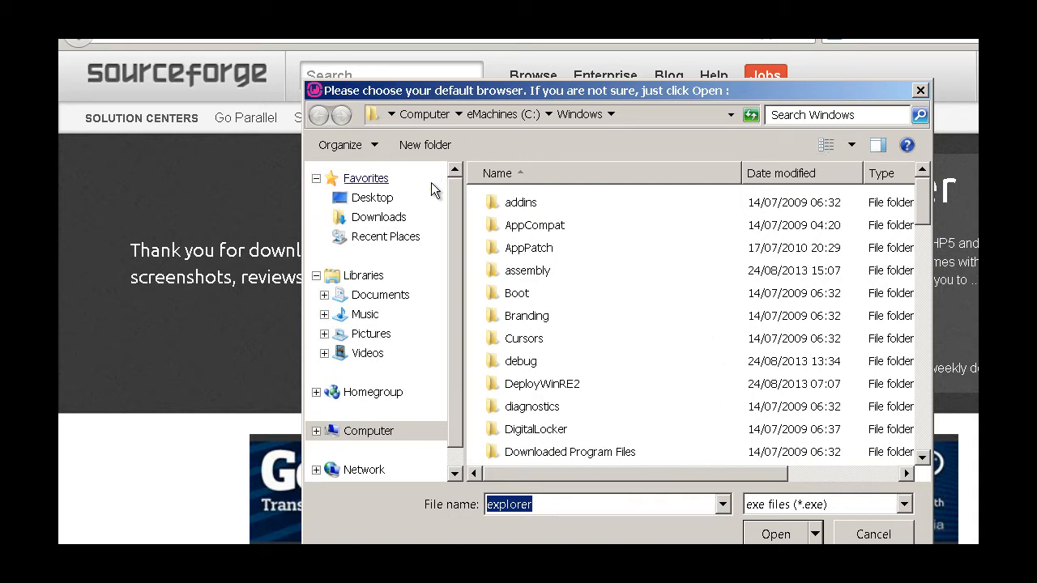
mouse_move(385, 236)
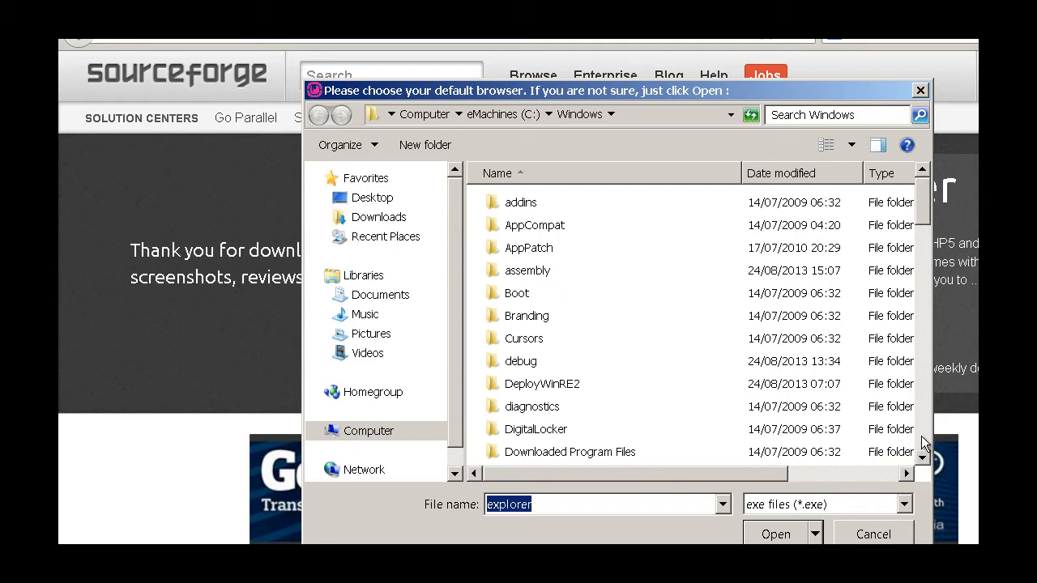
scroll(down, 3)
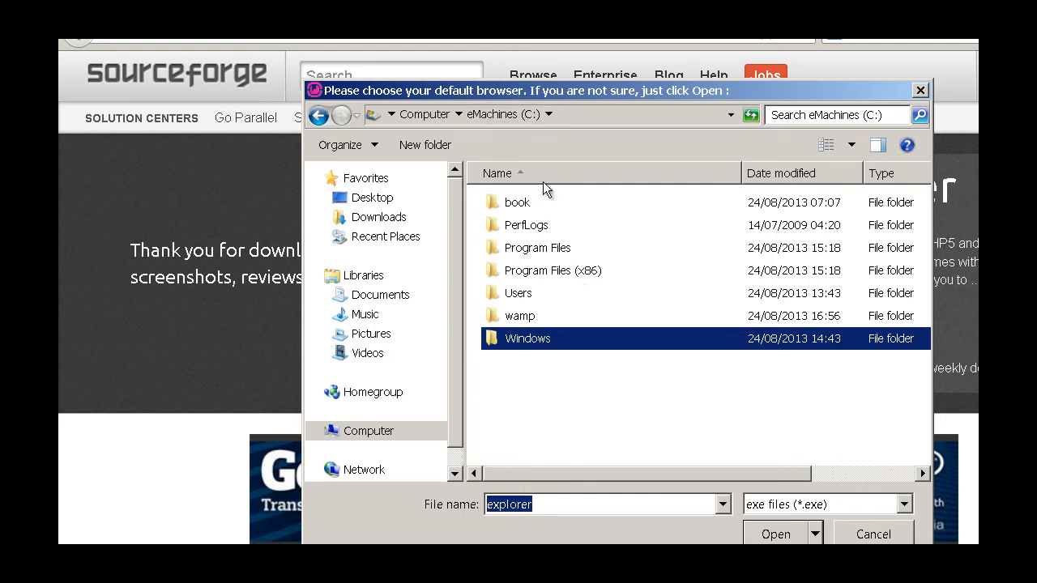
mouse_move(536, 279)
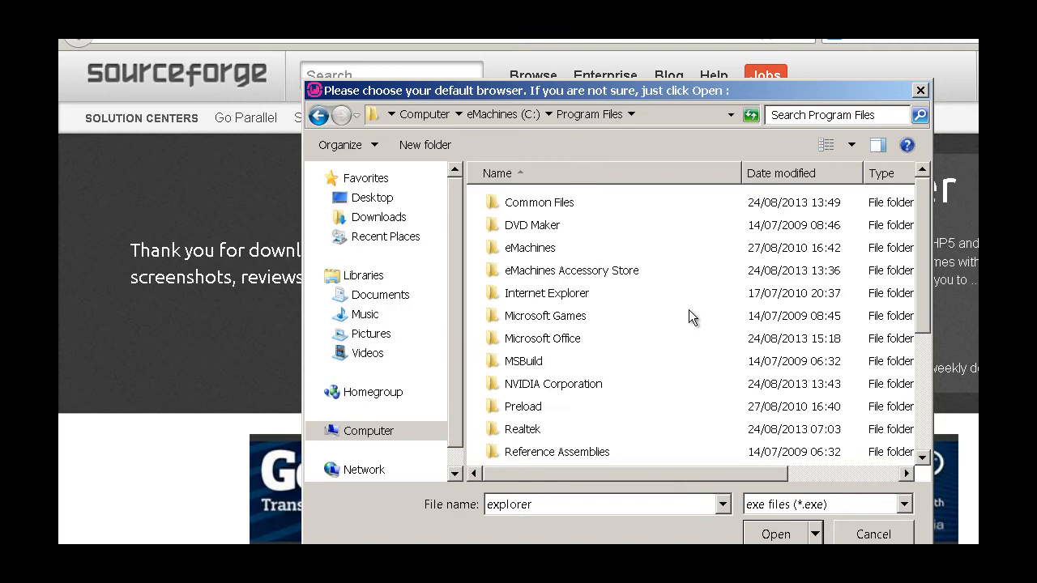
scroll(down, 3)
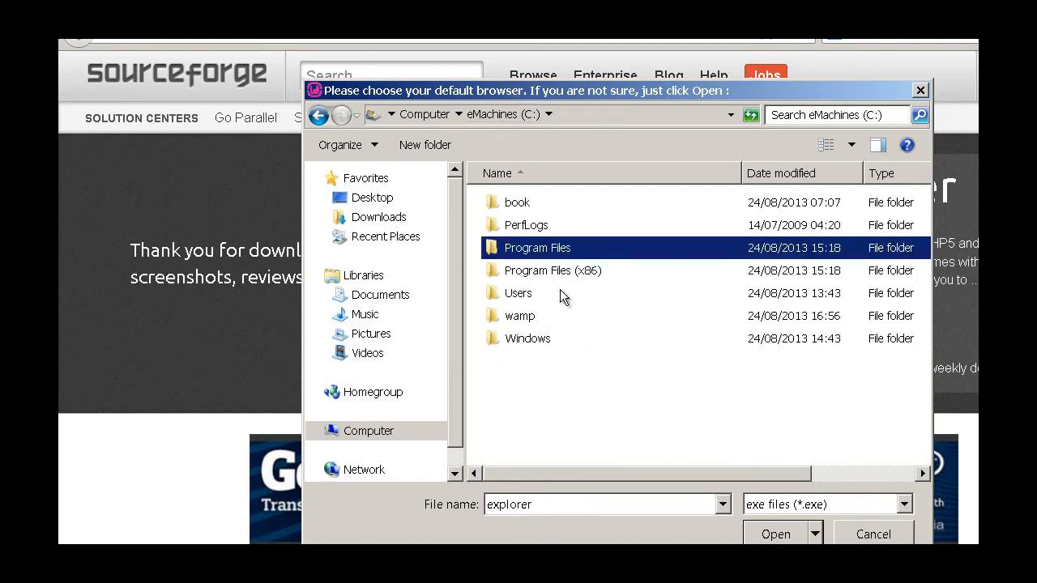
double_click(553, 270)
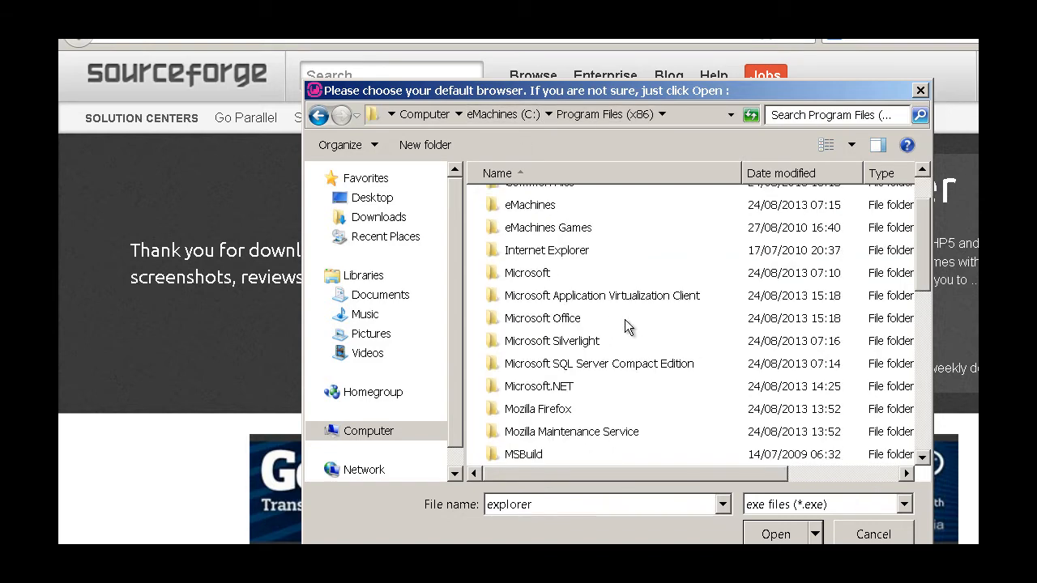
mouse_move(537, 409)
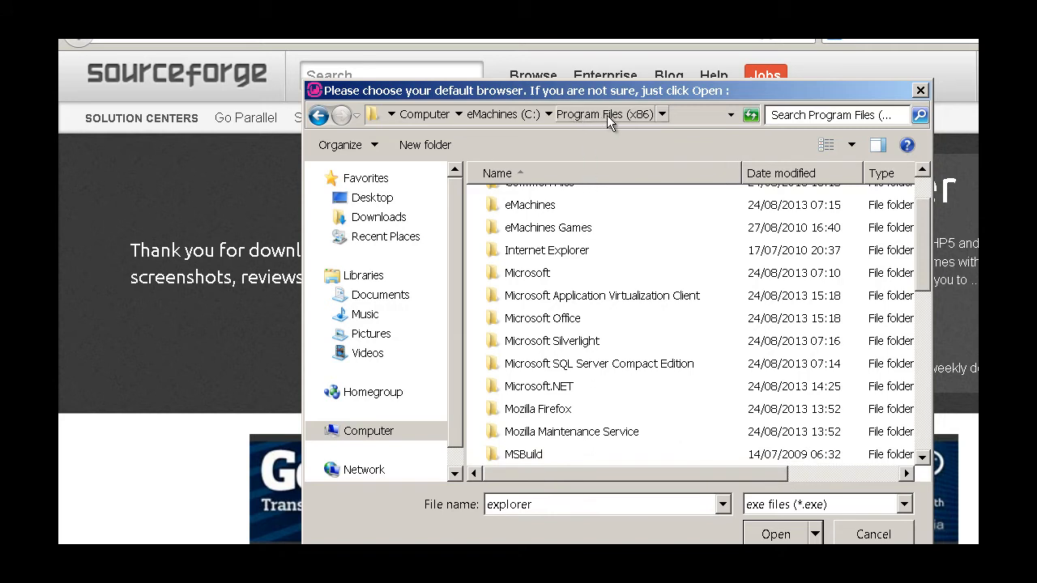
mouse_move(543, 401)
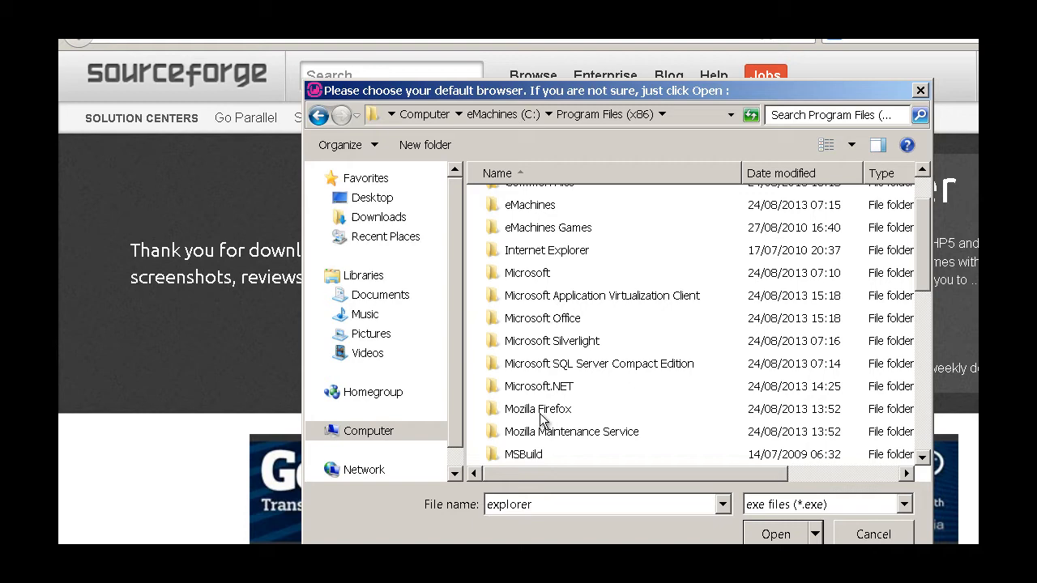
double_click(537, 408)
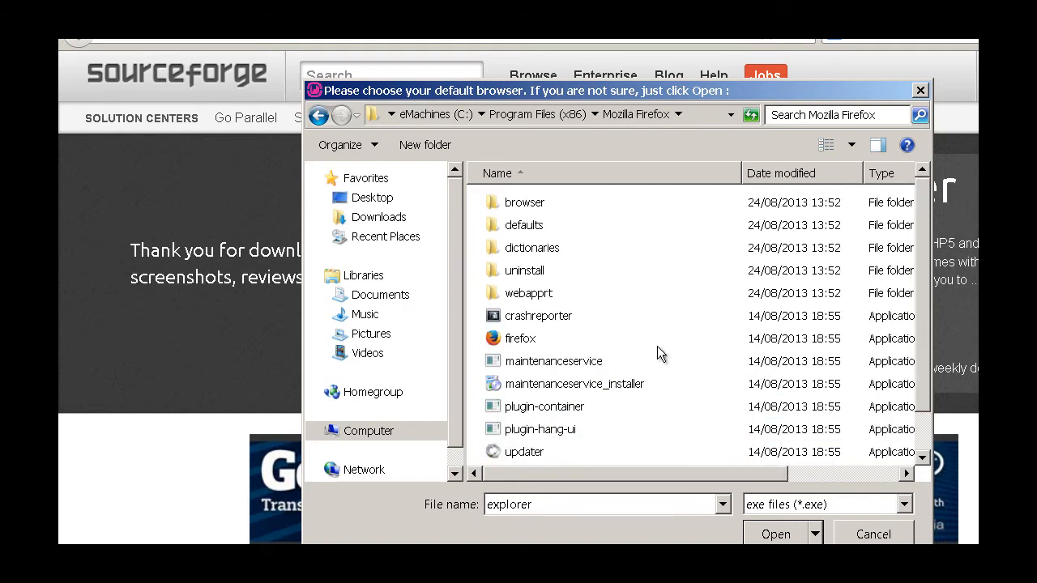
Step: Select firefox.exe as the default browser and keep the default PHP mail parameters
click(774, 533)
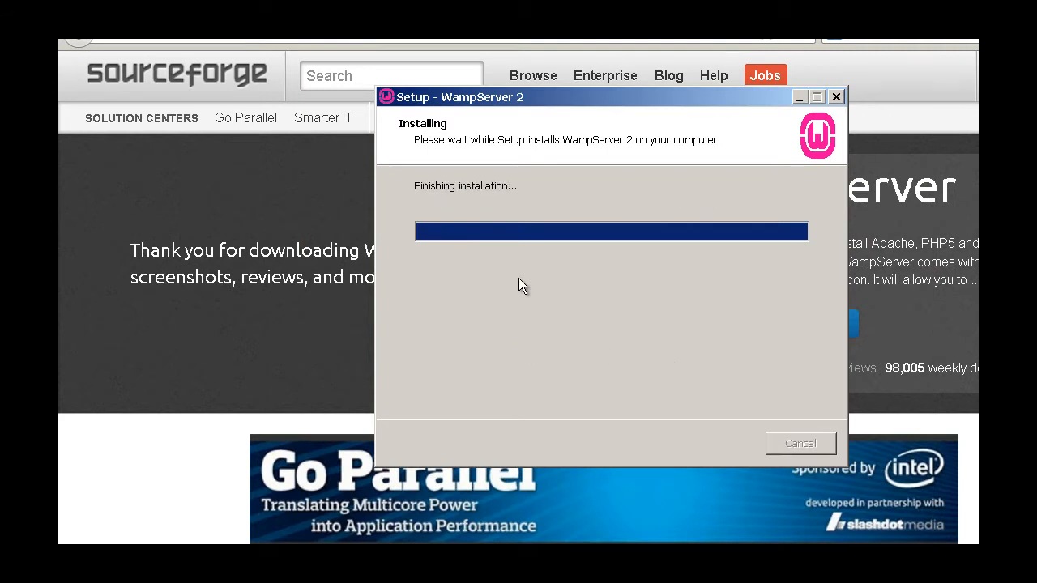
mouse_move(640, 370)
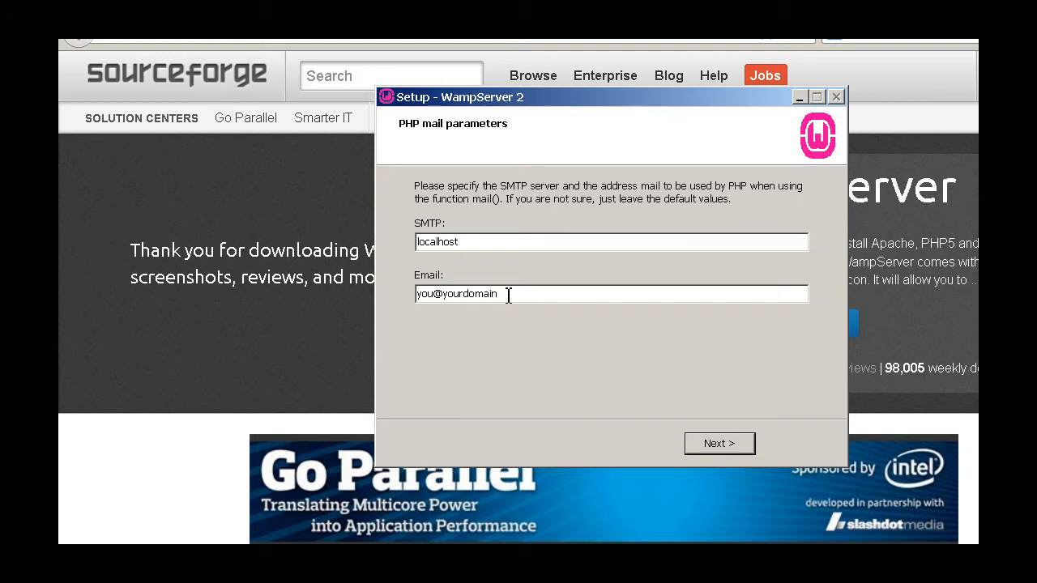
click(717, 443)
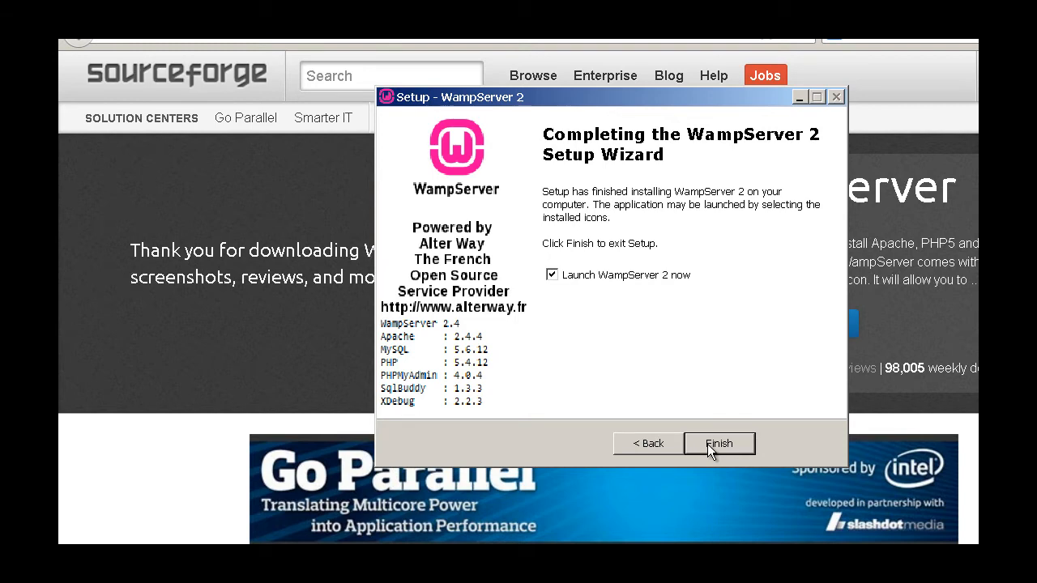
Step: Finish the wizard with 'Launch WampServer 2 now' checked so WampServer starts
click(717, 443)
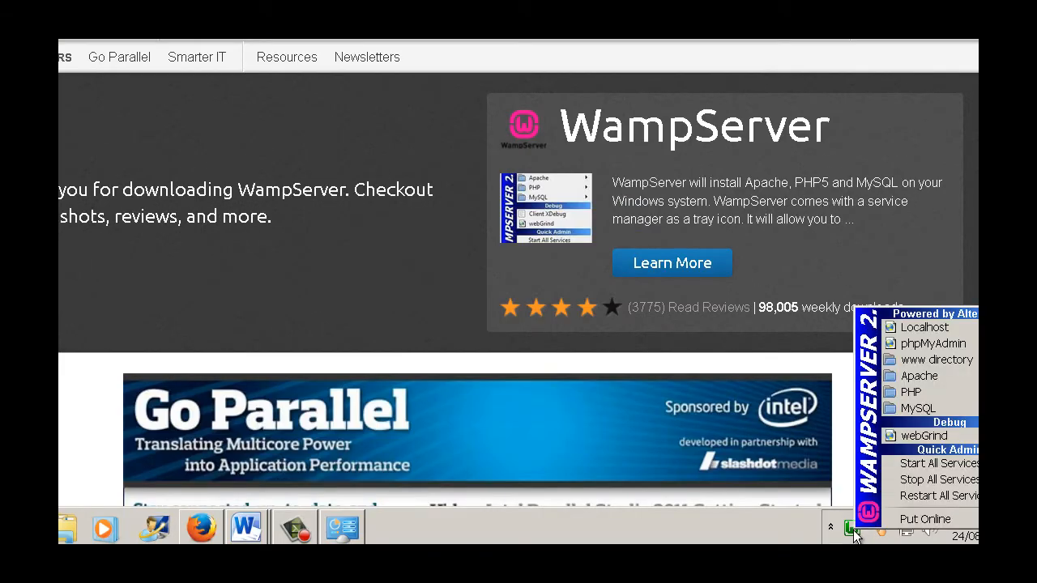
mouse_move(924, 326)
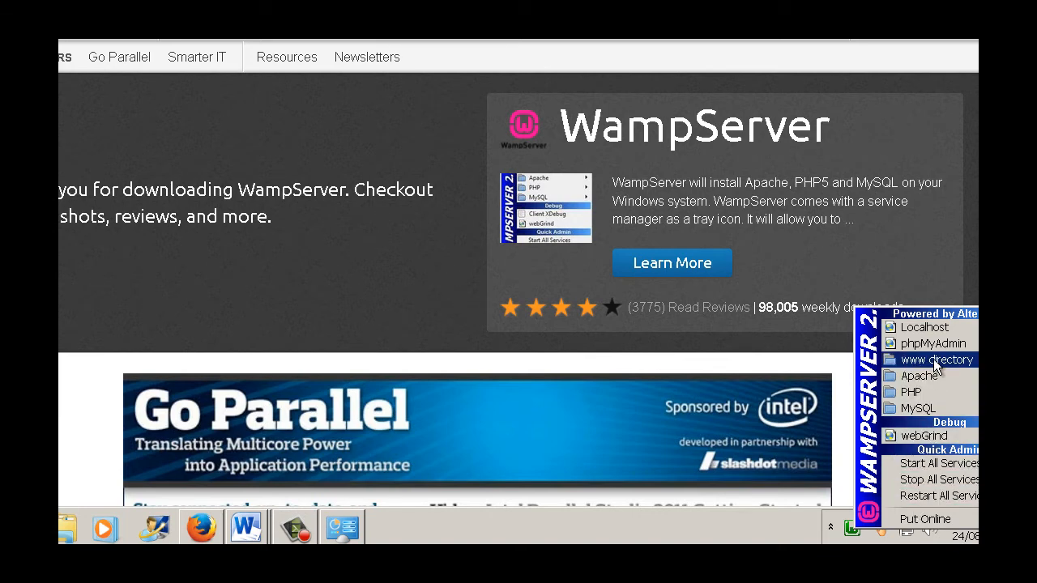
click(935, 359)
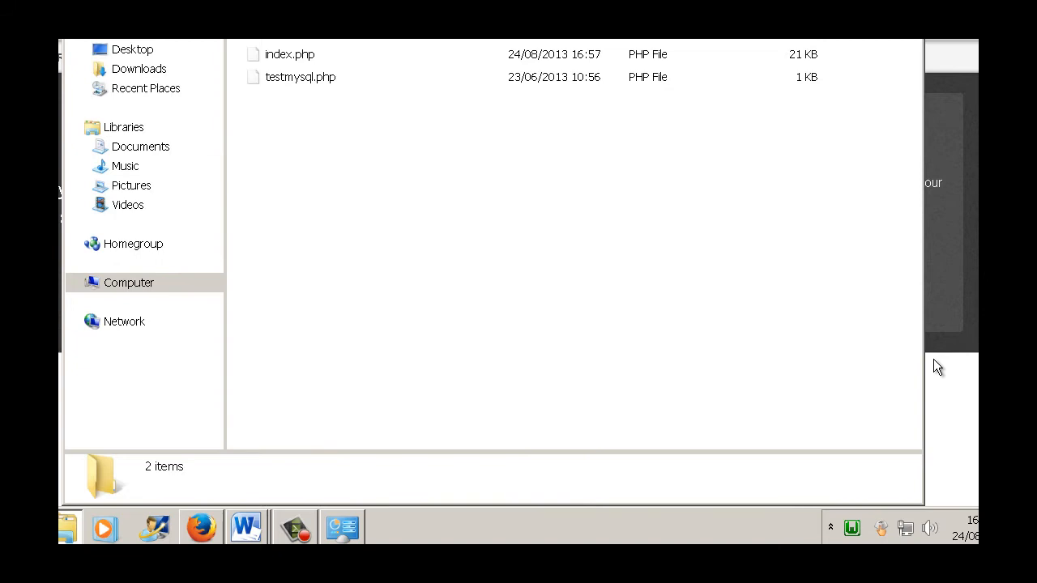
mouse_move(281, 95)
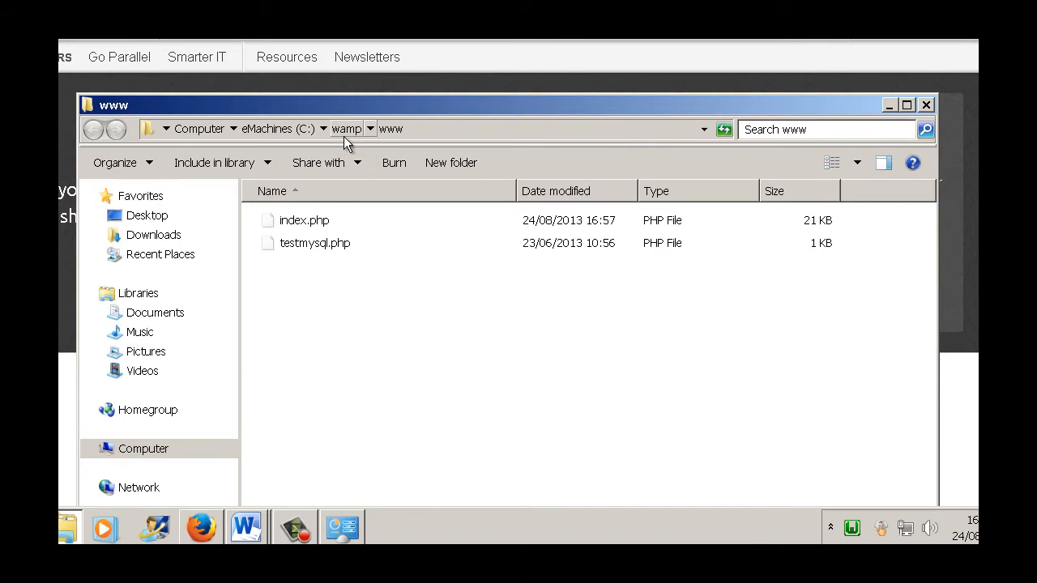
mouse_move(409, 131)
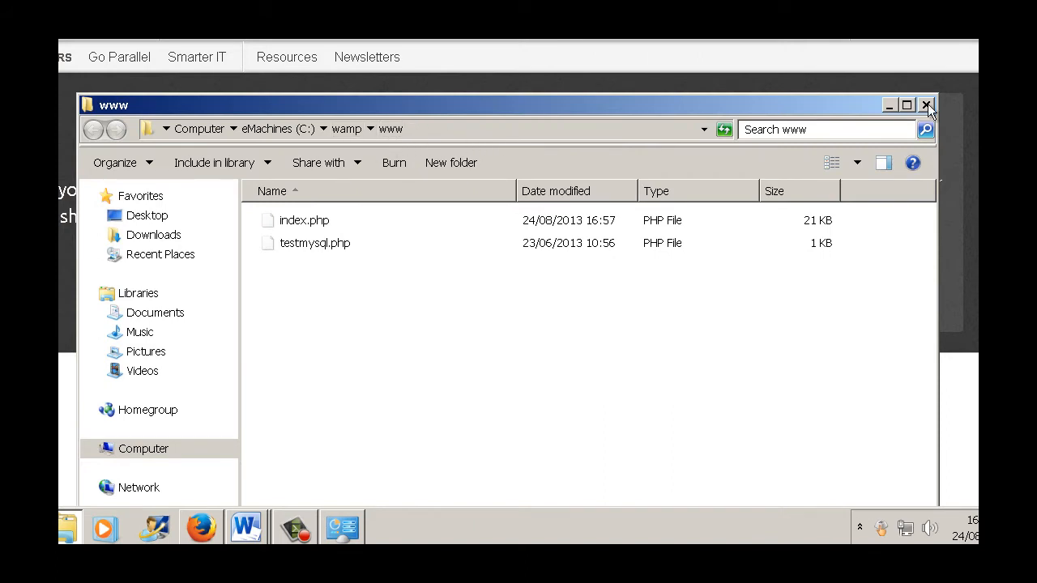
click(926, 106)
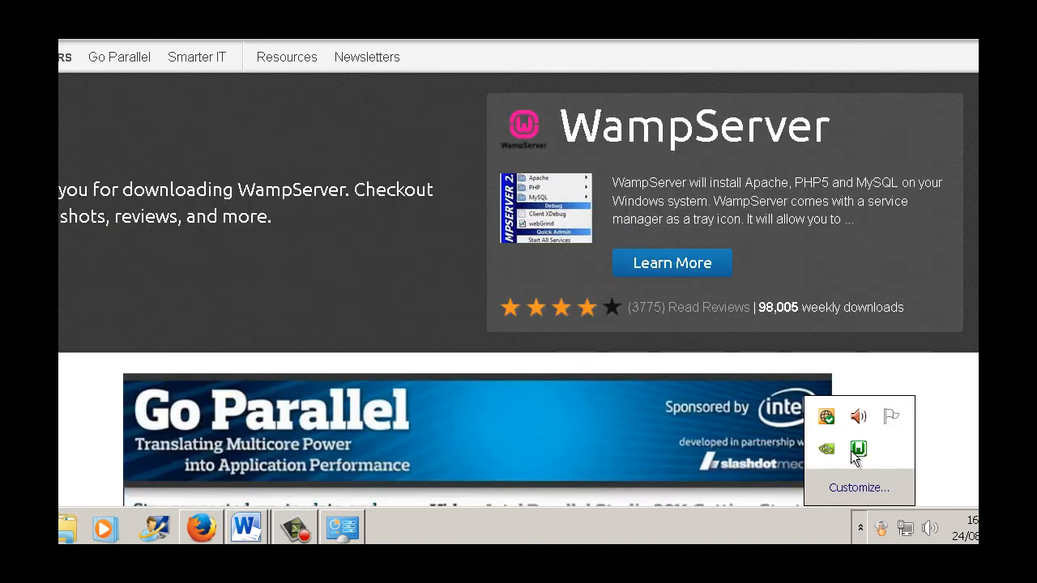
Step: From the WampServer tray menu's Apache options, load httpd.conf in Notepad
click(857, 450)
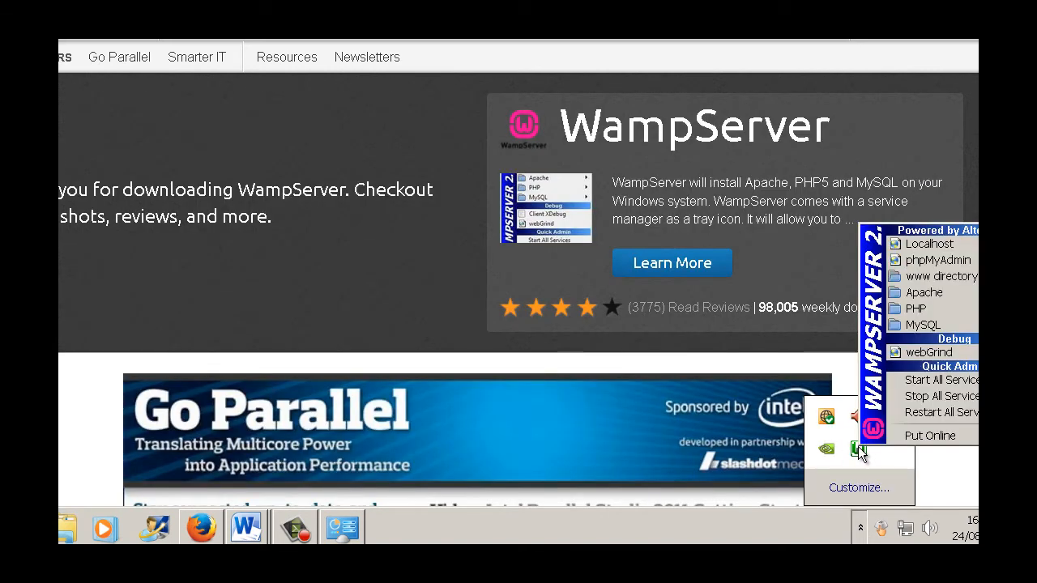
click(922, 292)
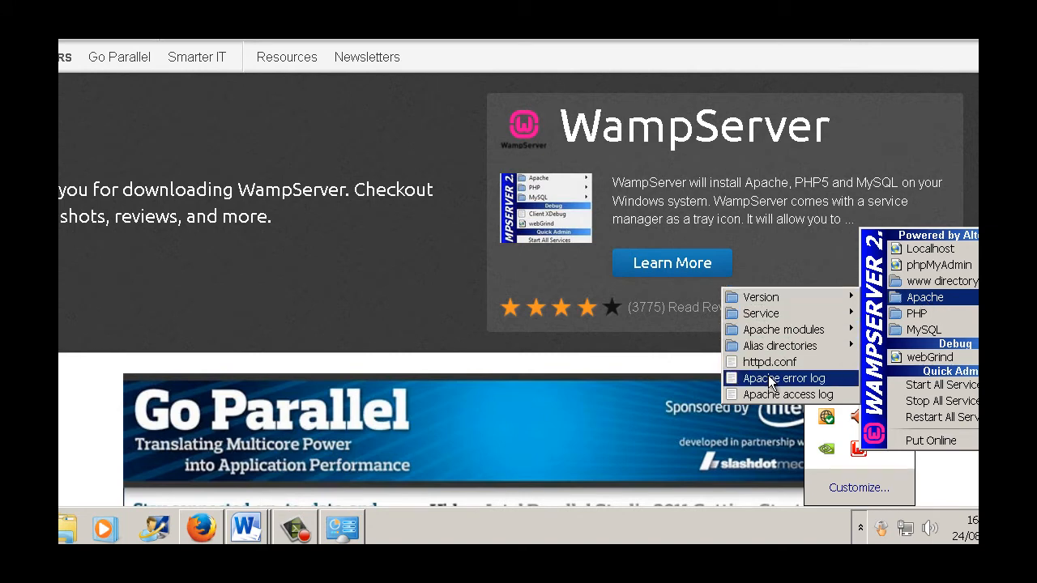
mouse_move(768, 362)
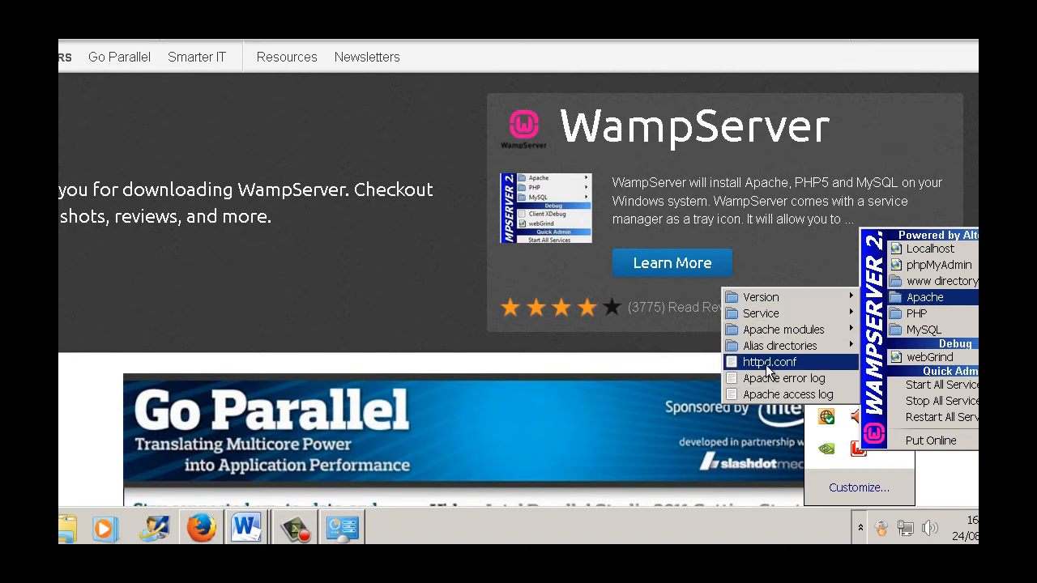
click(766, 362)
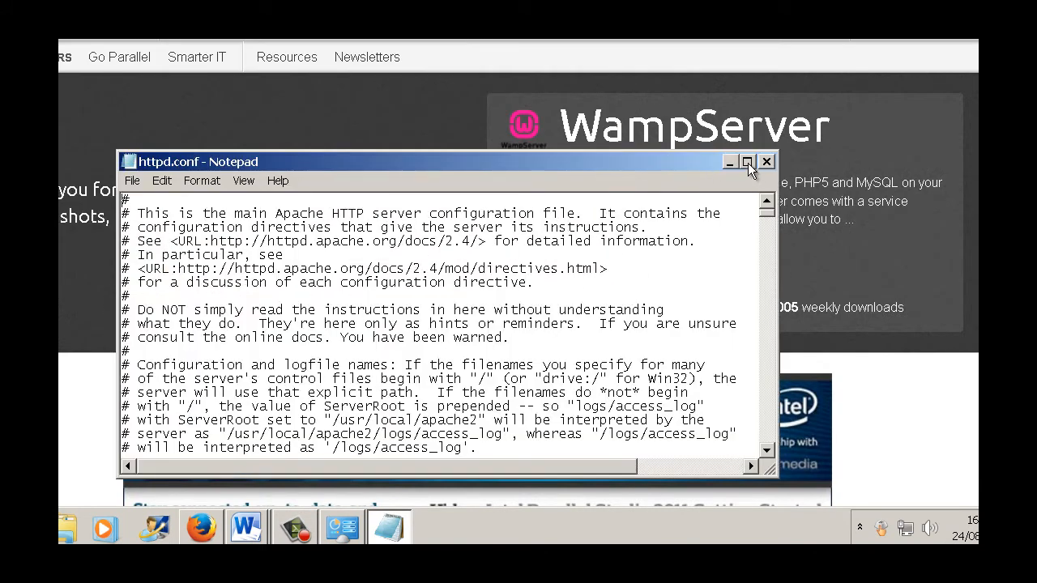
Step: Maximize Notepad and scroll httpd.conf down to the LoadModule rewrite_module line
click(747, 161)
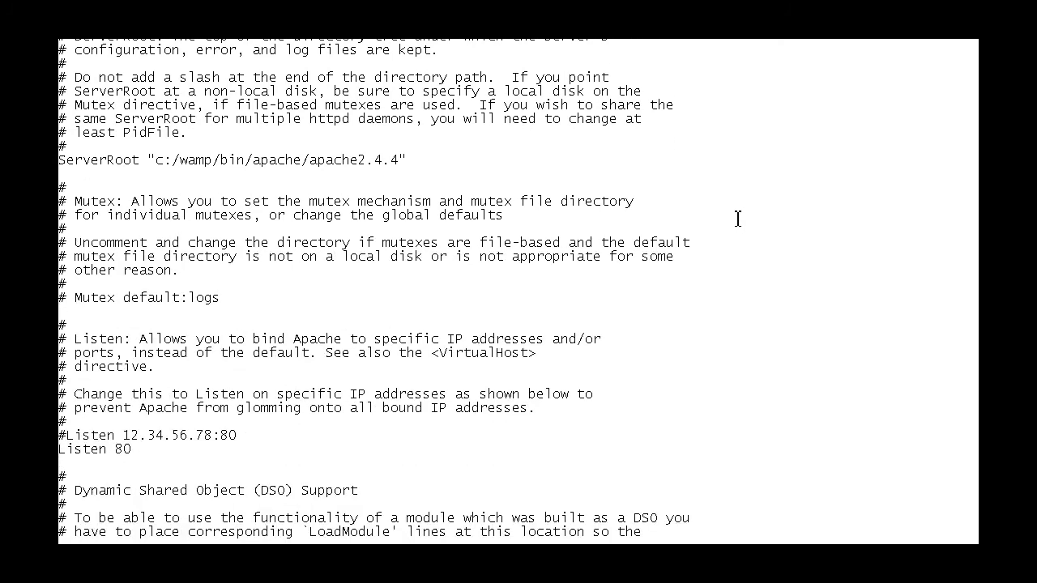
scroll(down, 3)
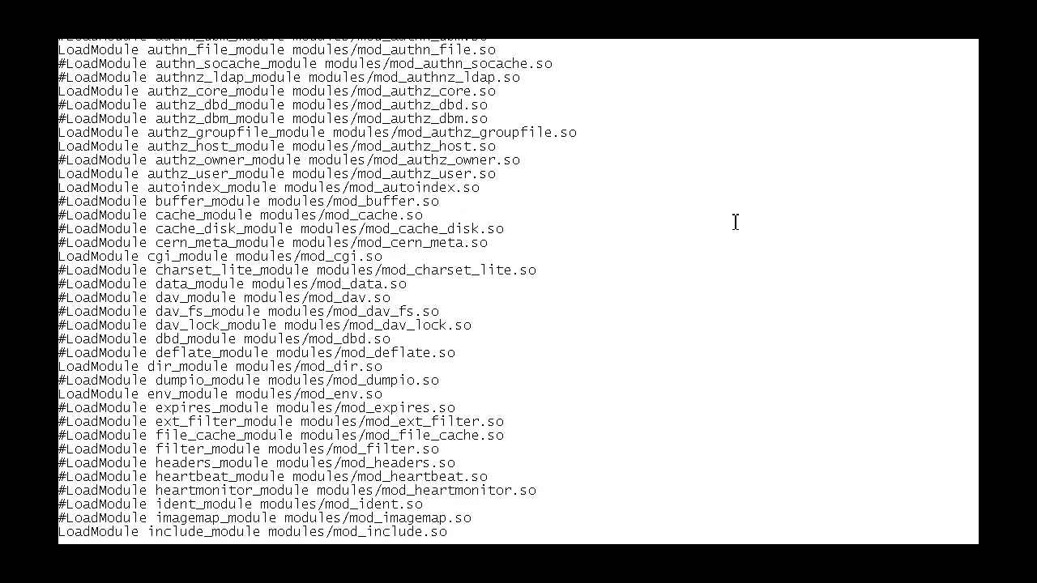
scroll(down, 3)
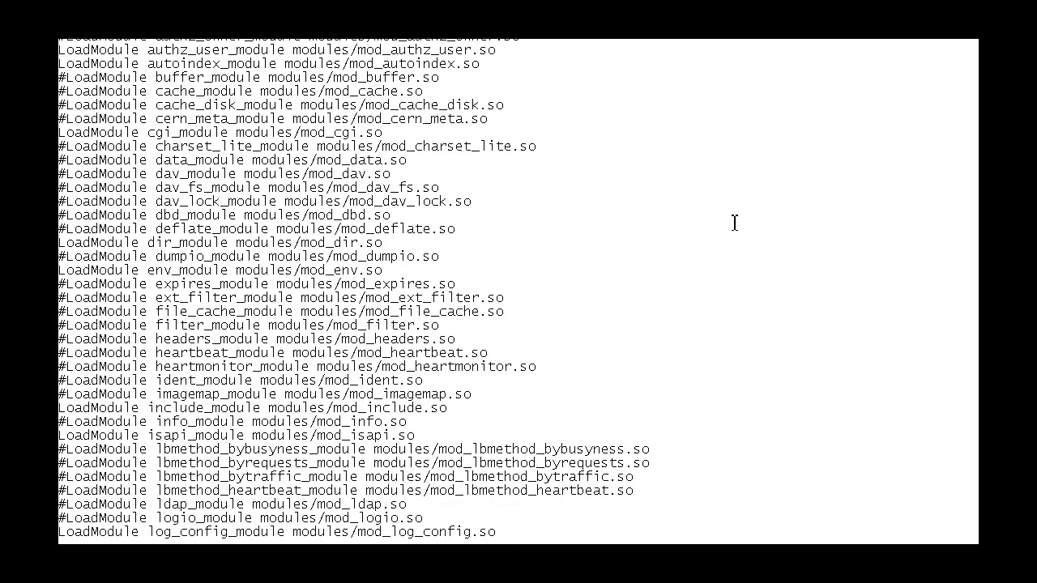
scroll(down, 3)
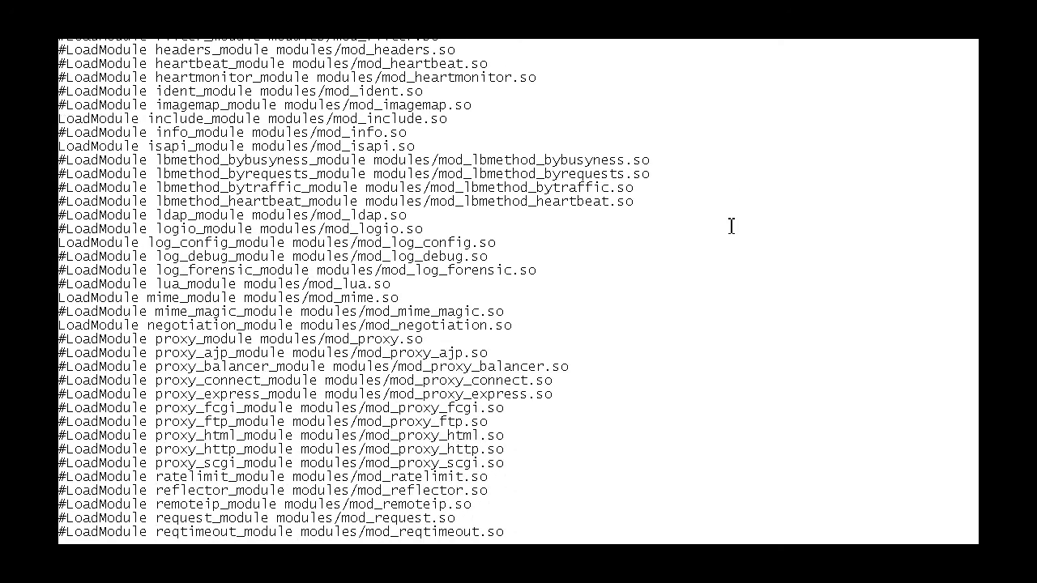
scroll(down, 3)
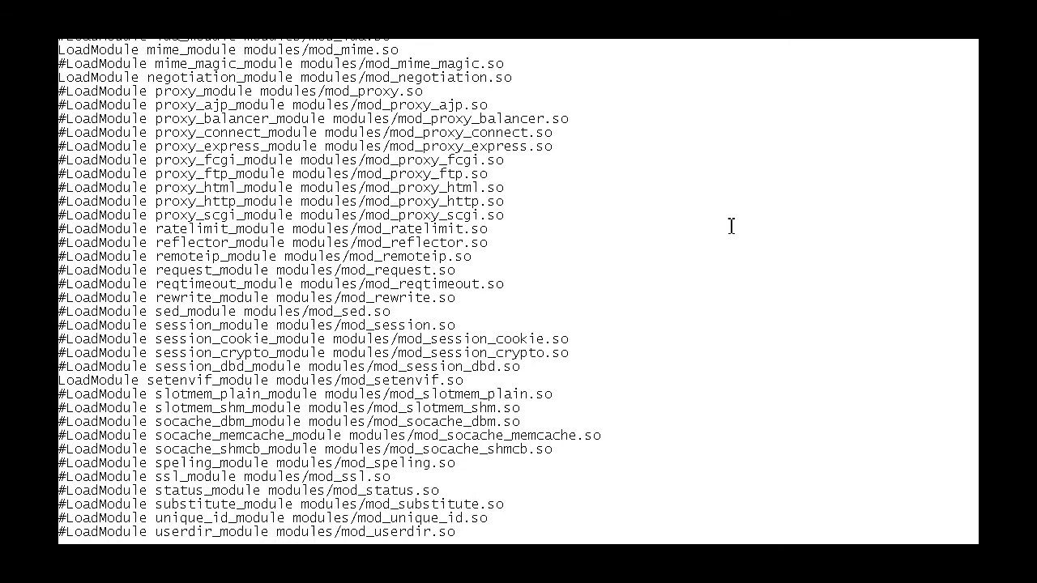
scroll(down, 3)
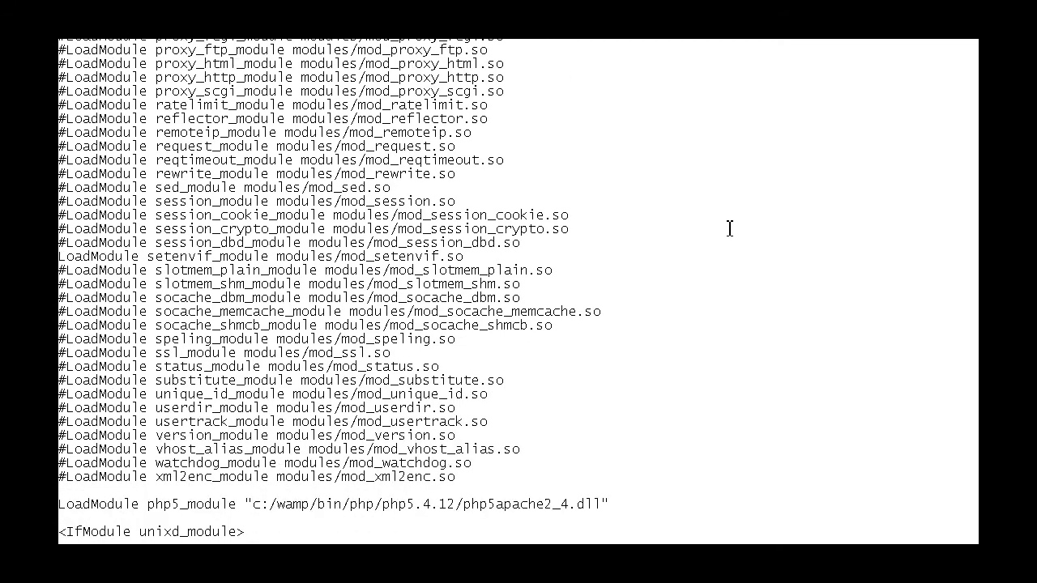
scroll(down, 3)
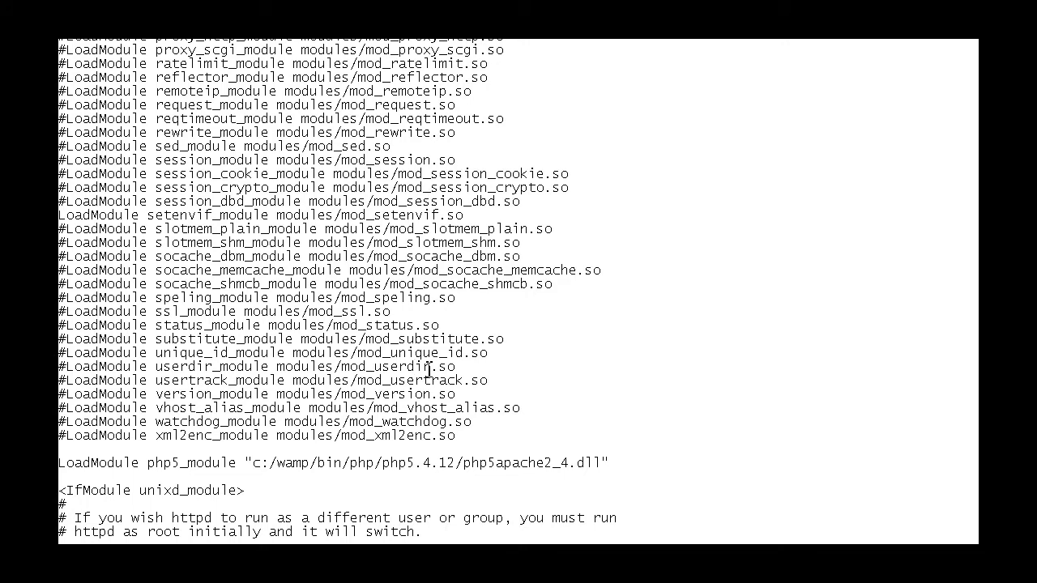
mouse_move(443, 431)
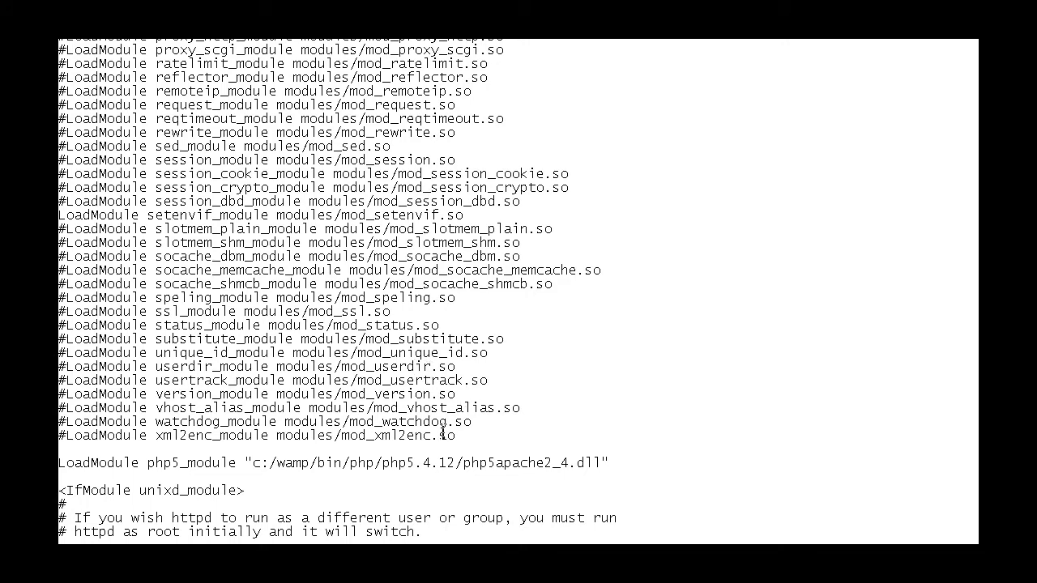
scroll(down, 3)
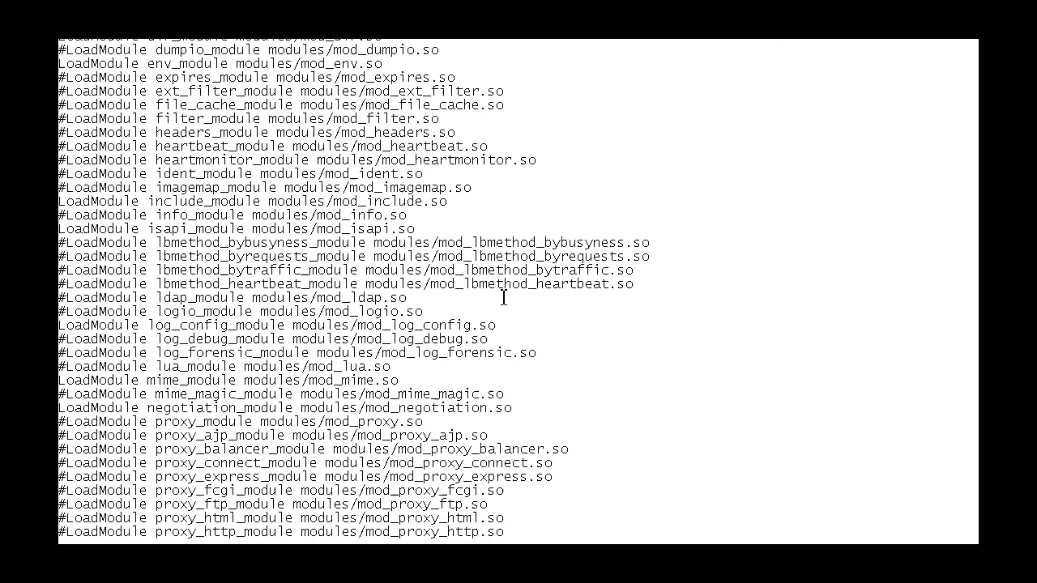
scroll(up, 3)
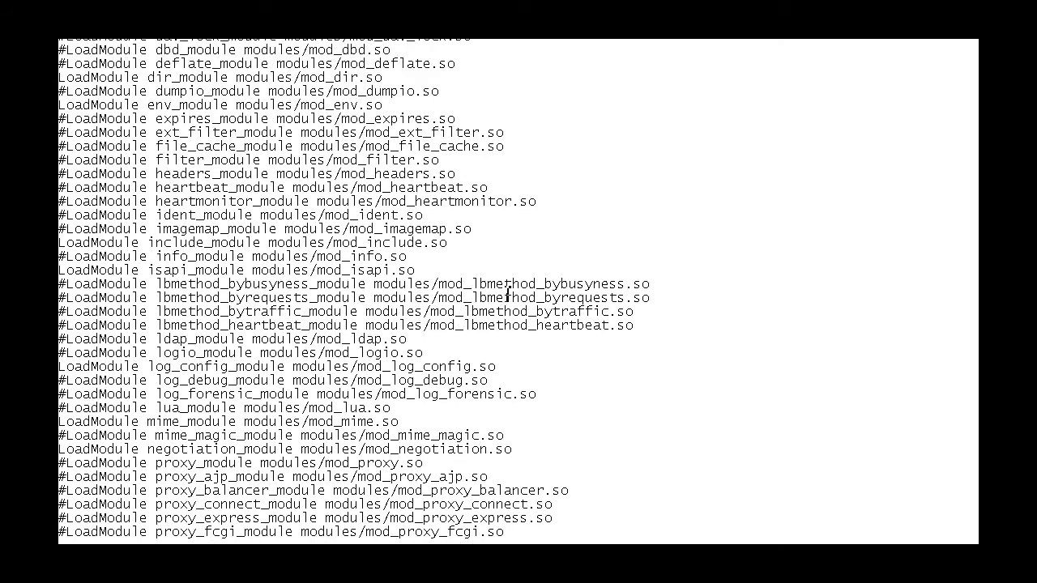
scroll(down, 3)
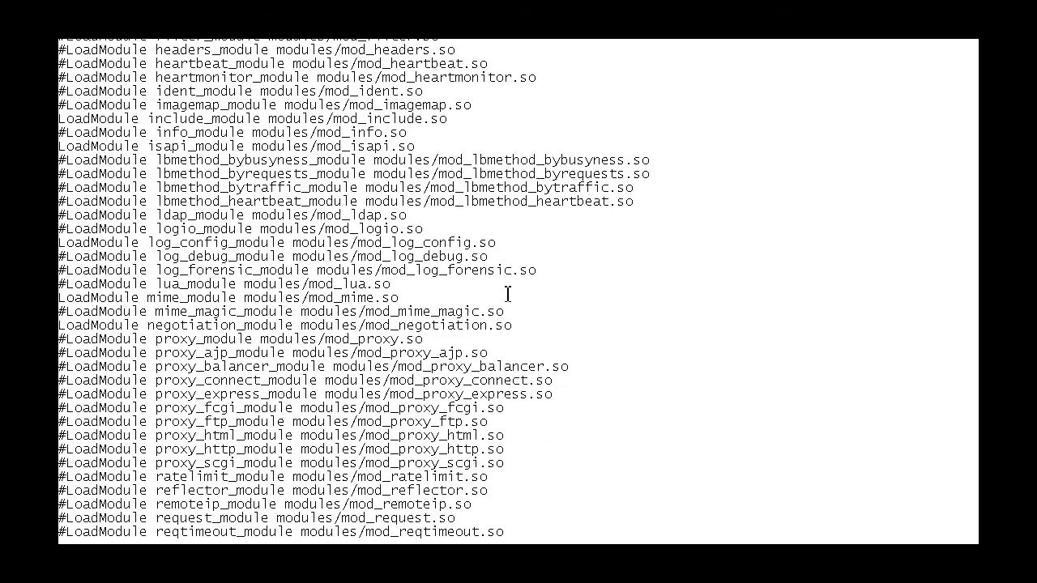
scroll(down, 3)
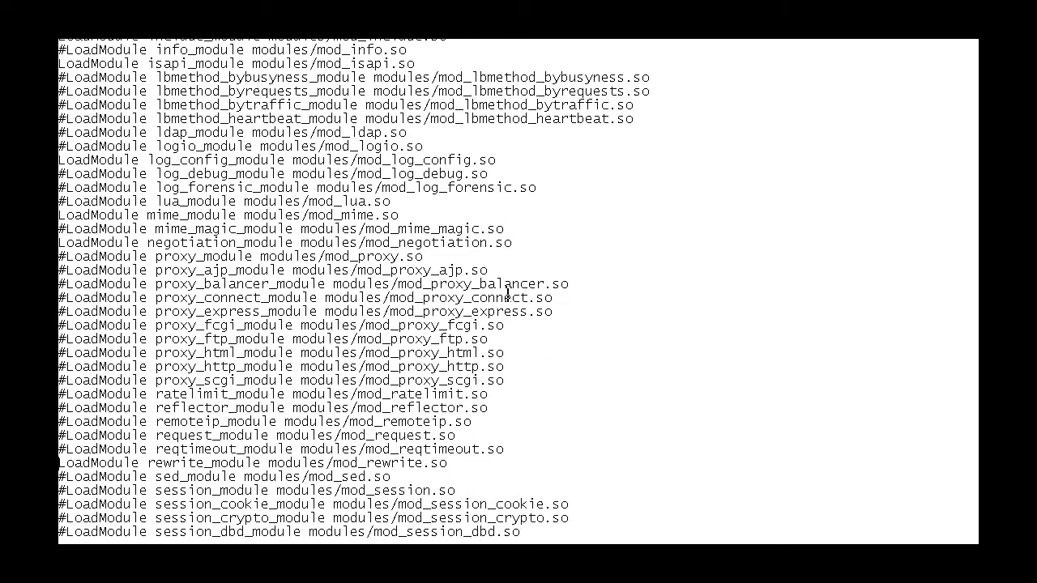
scroll(down, 3)
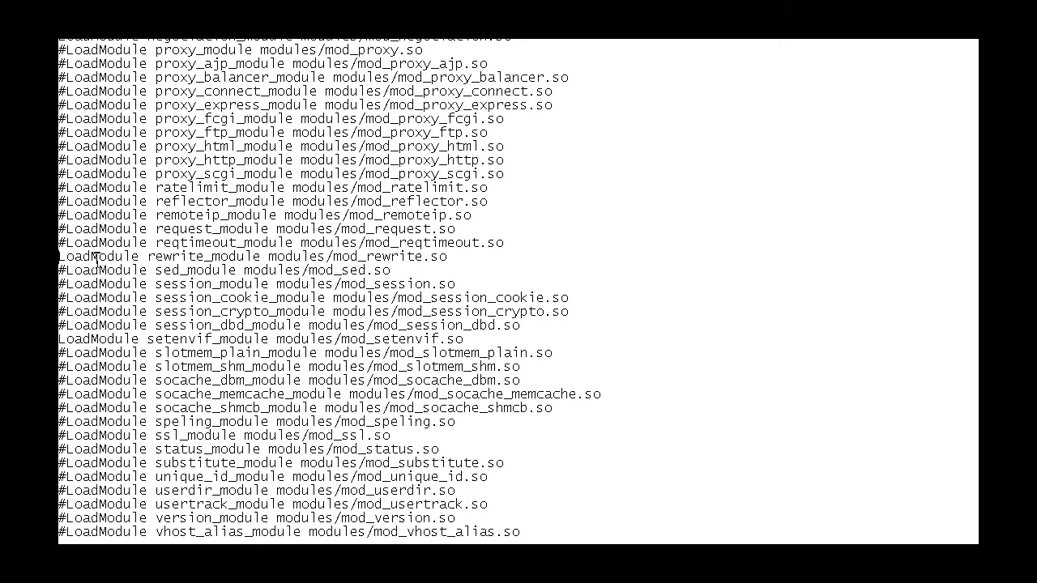
Step: Select the rewrite_module LoadModule line and remove its leading # so mod_rewrite loads
drag(81, 256, 389, 271)
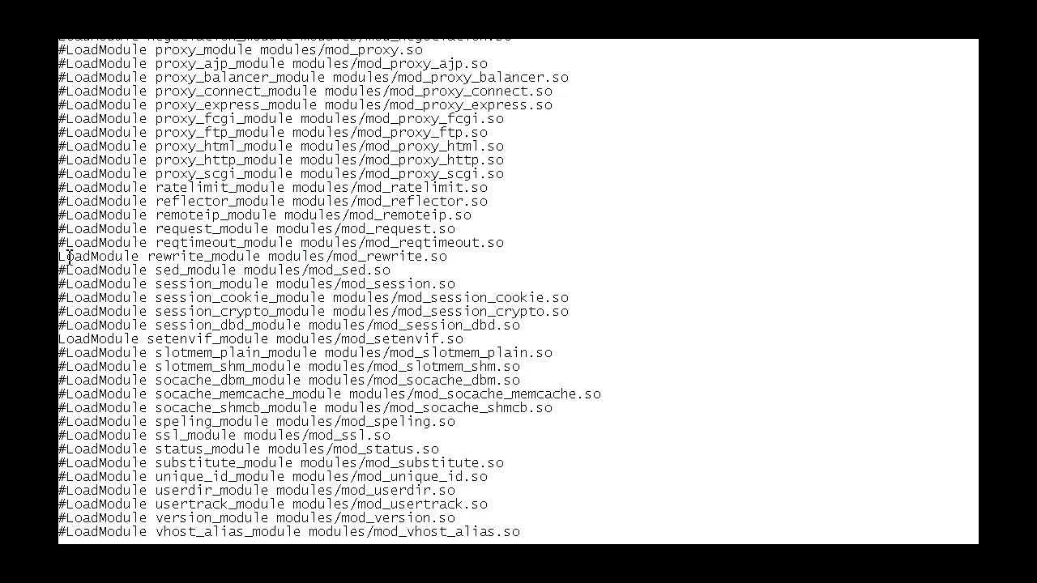
mouse_move(191, 306)
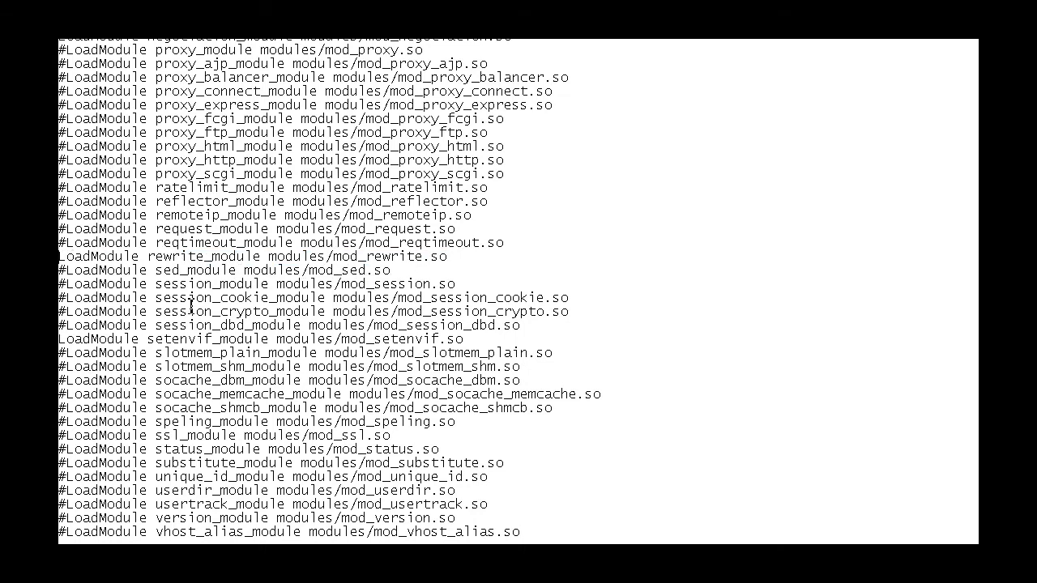
scroll(down, 3)
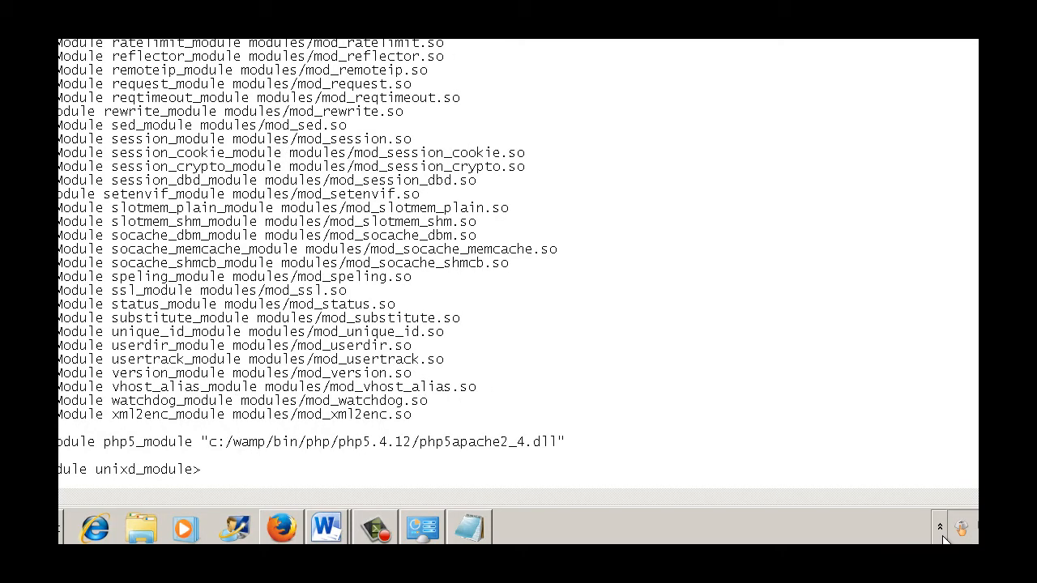
Step: Switch back to Firefox on the SourceForge WampServer download-thanks page
click(940, 527)
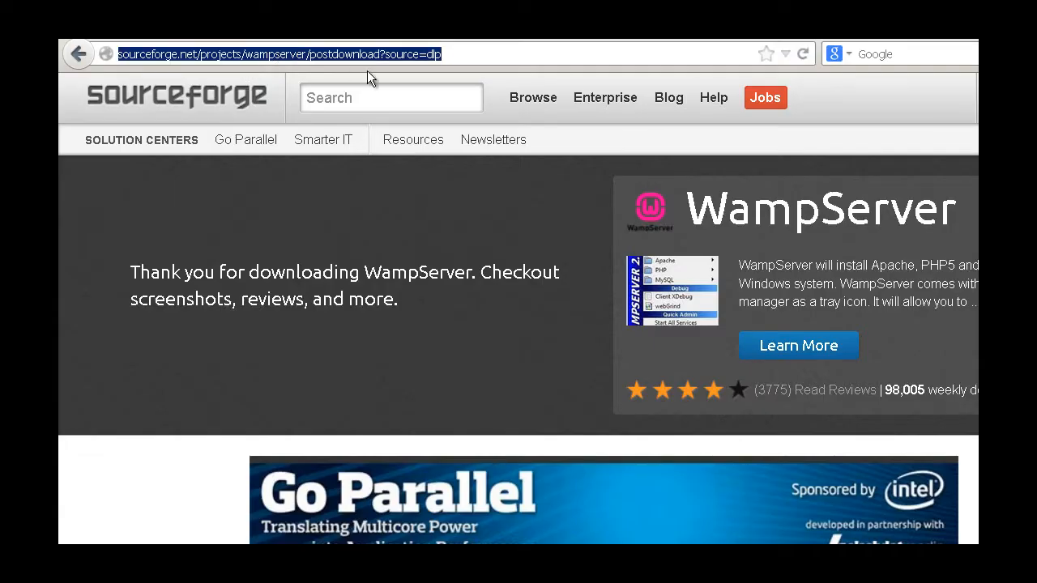
Step: Load localhost and return from the Not Found page to the WampServer homepage
text(localhost)
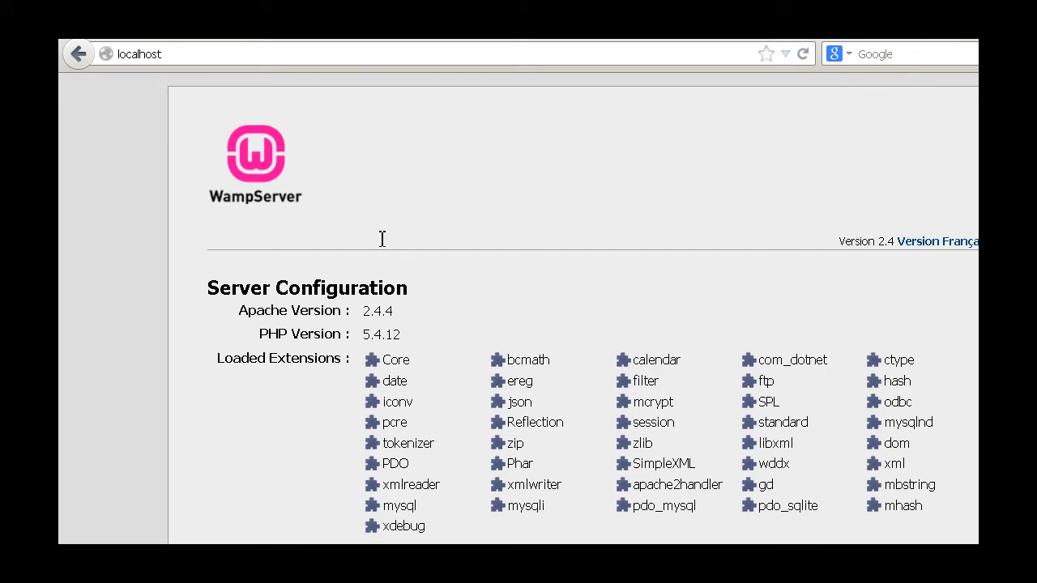
mouse_move(444, 292)
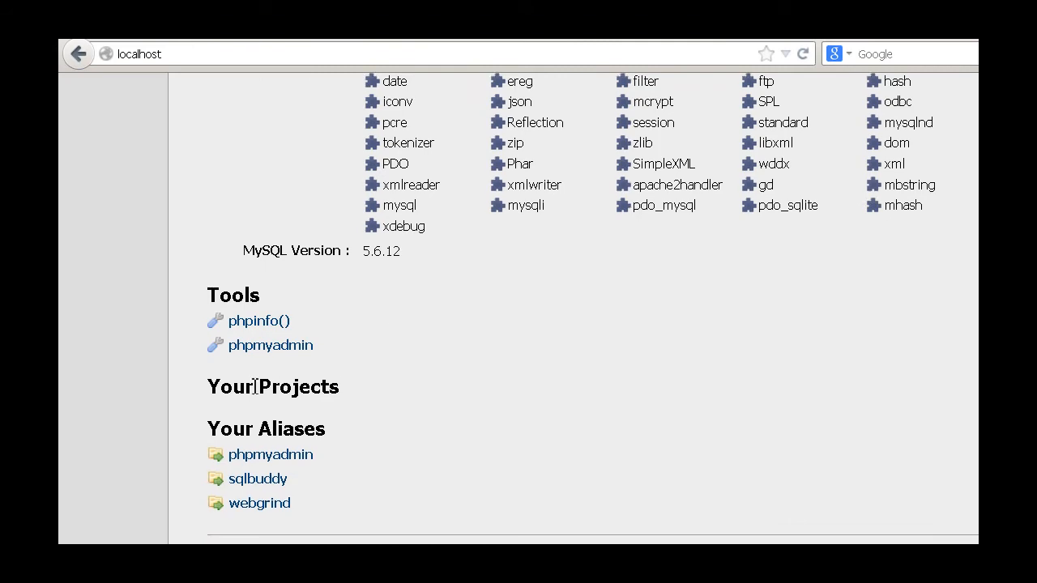
mouse_move(425, 377)
text(/www)
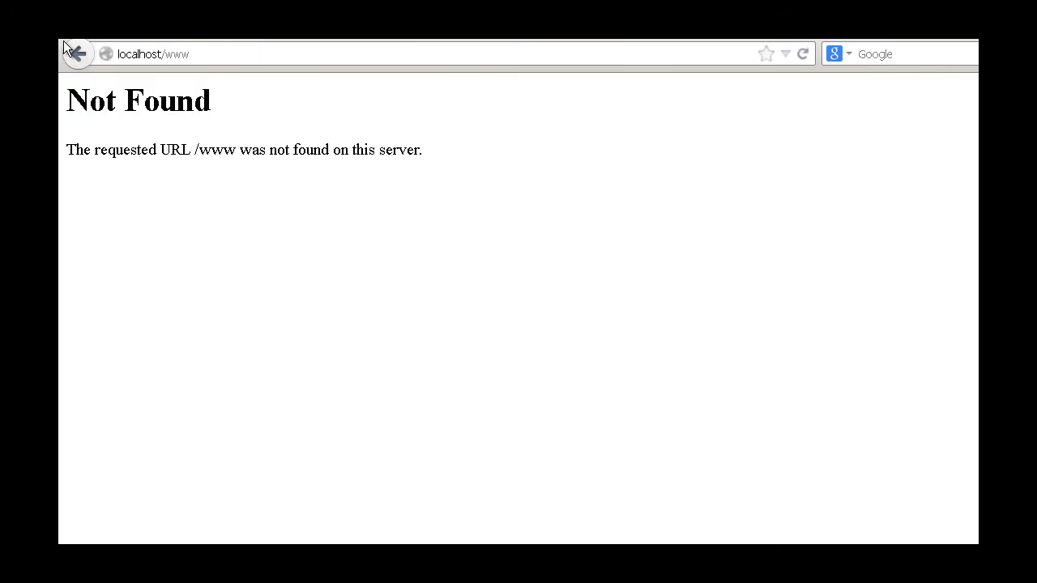
click(78, 53)
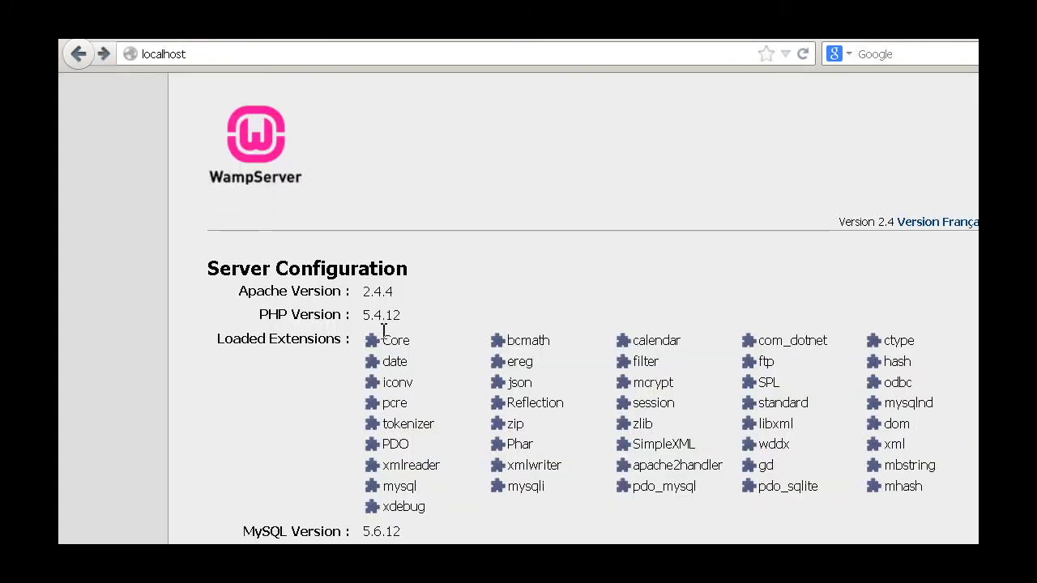
scroll(down, 3)
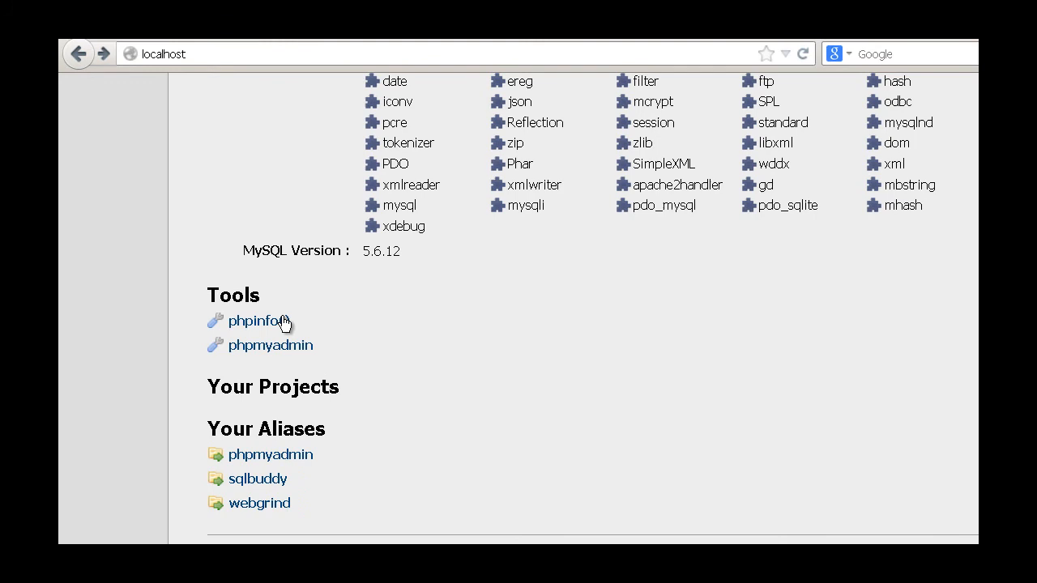
click(257, 321)
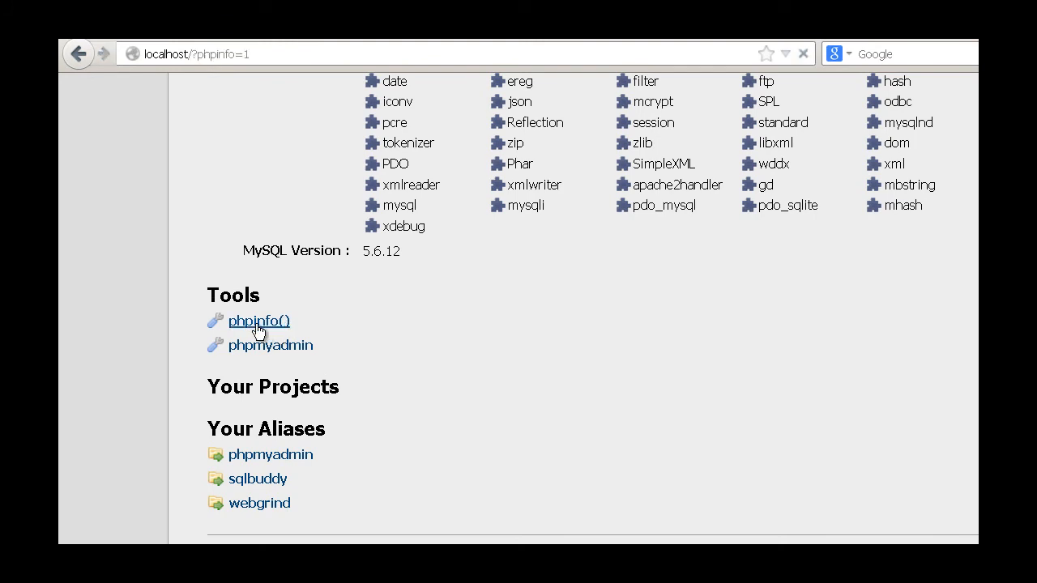
click(259, 321)
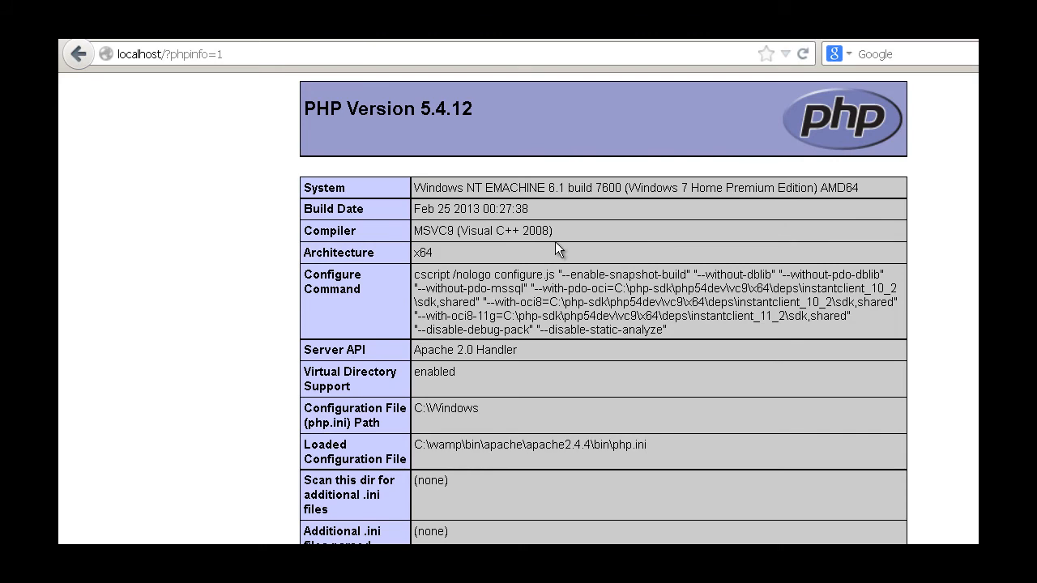
scroll(down, 3)
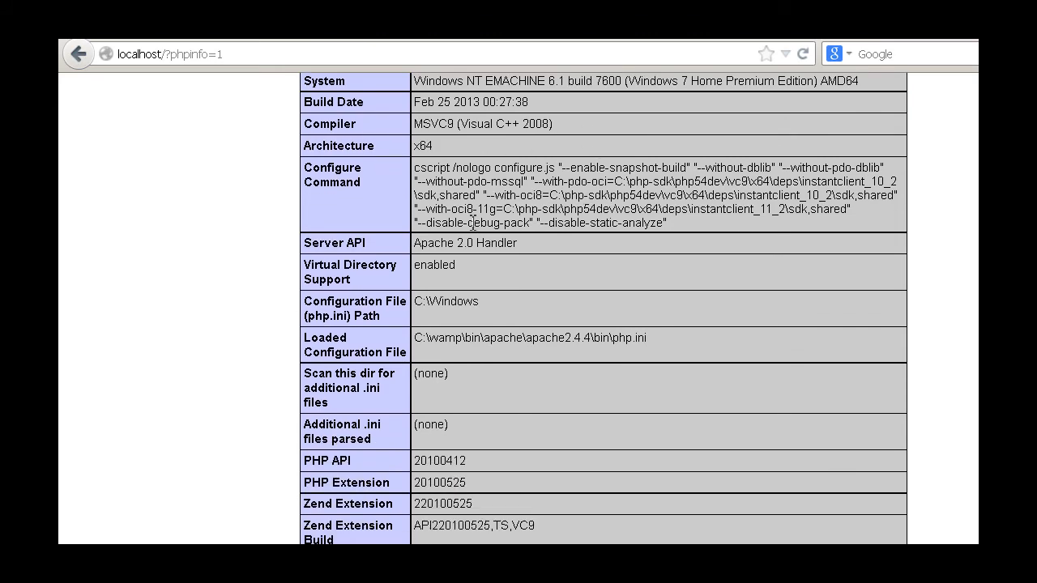
click(79, 53)
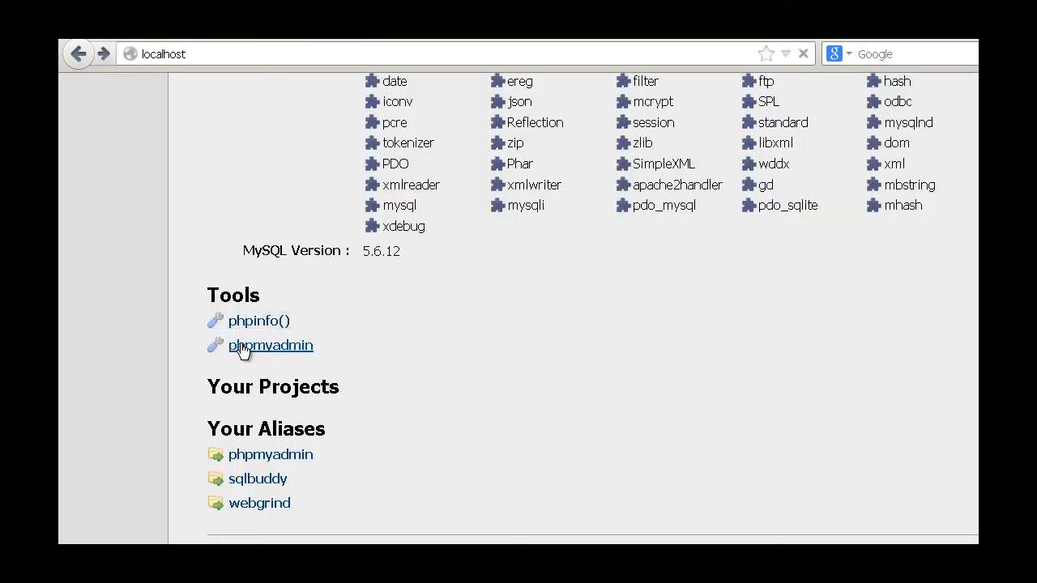
Step: Launch phpMyAdmin from the homepage Tools and log in with username 'admin'
click(269, 345)
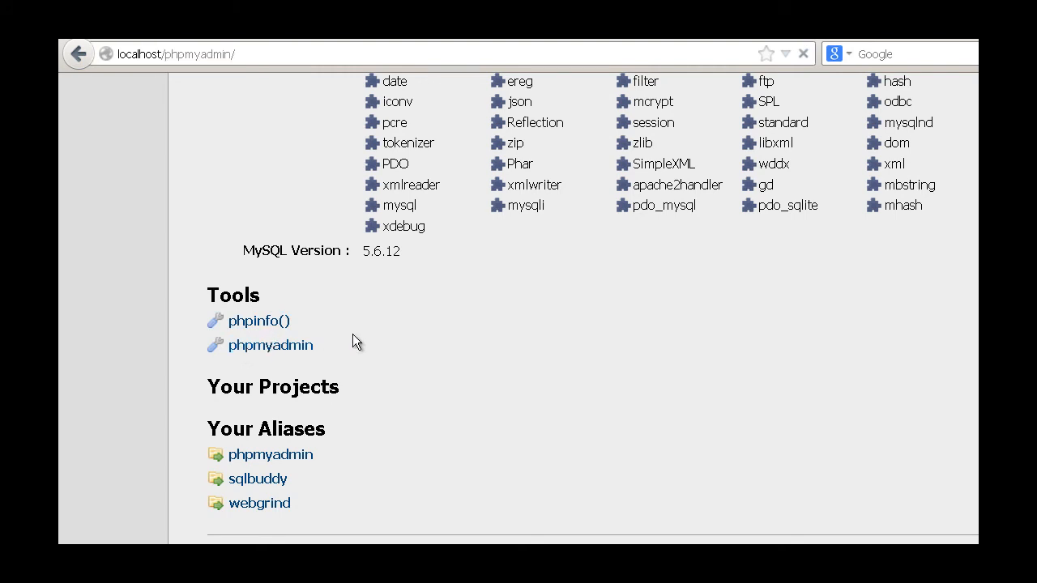
click(269, 345)
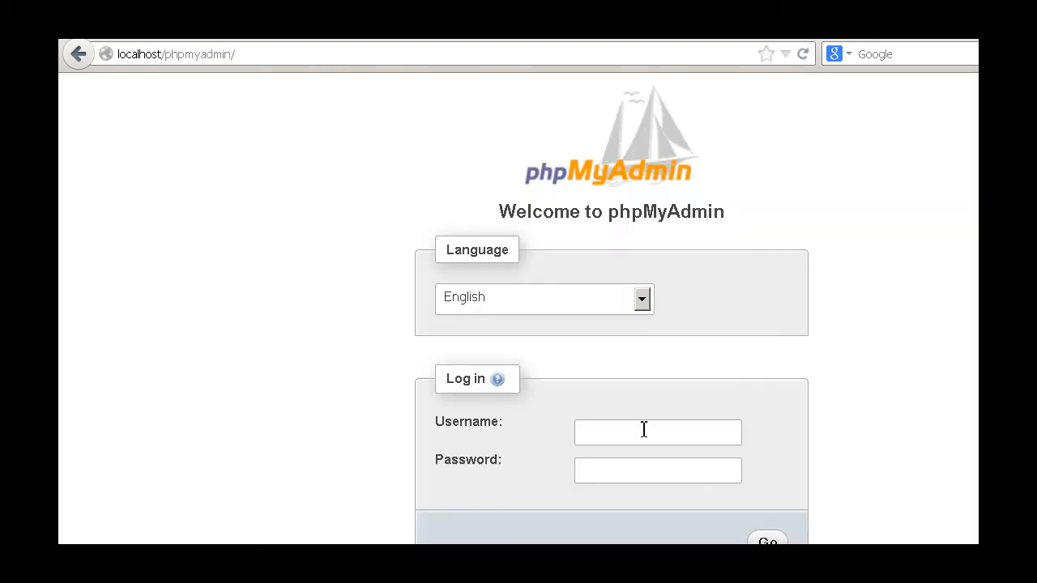
click(656, 432)
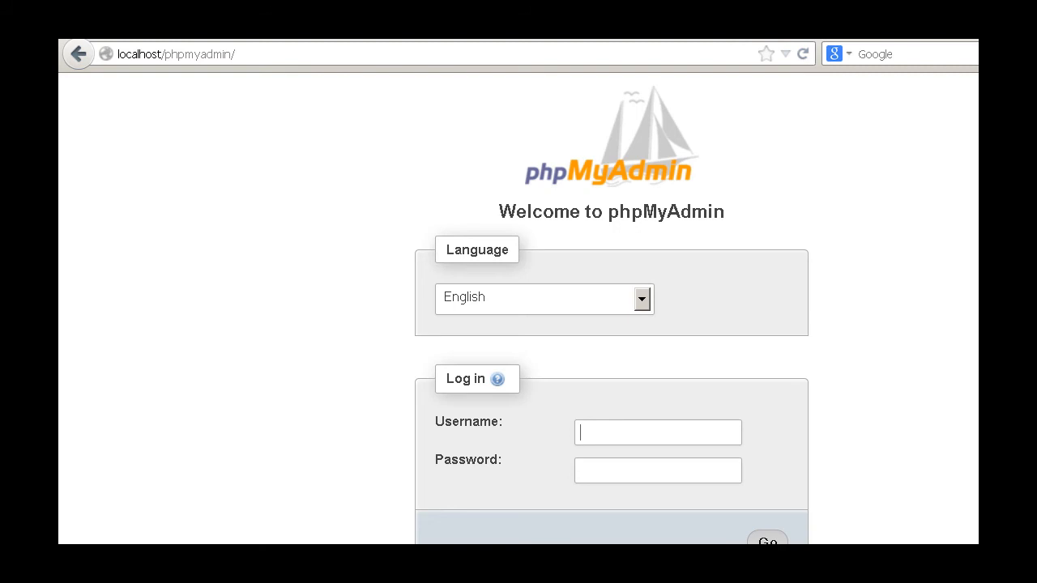
text(admin)
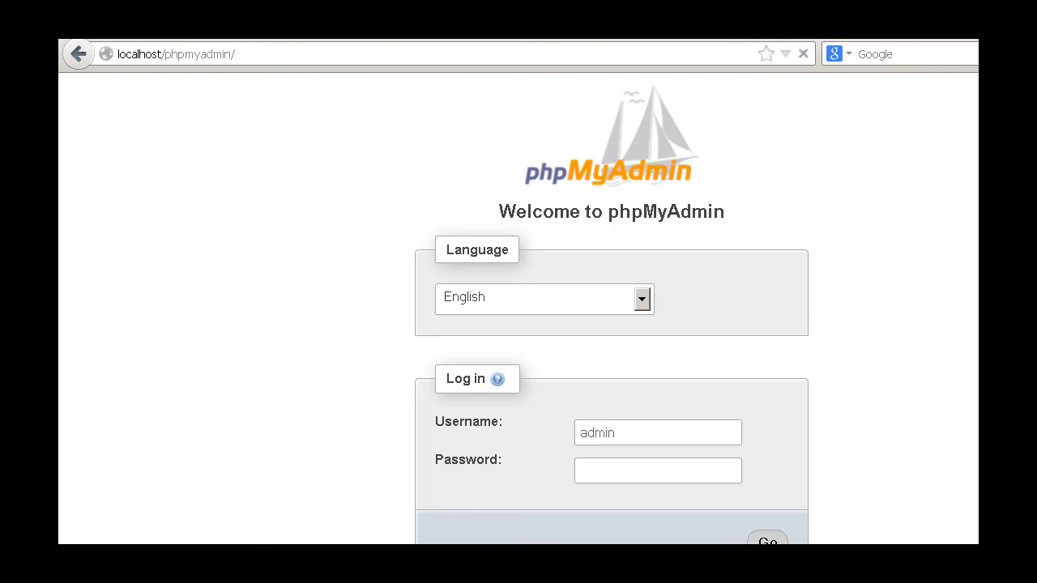
click(765, 541)
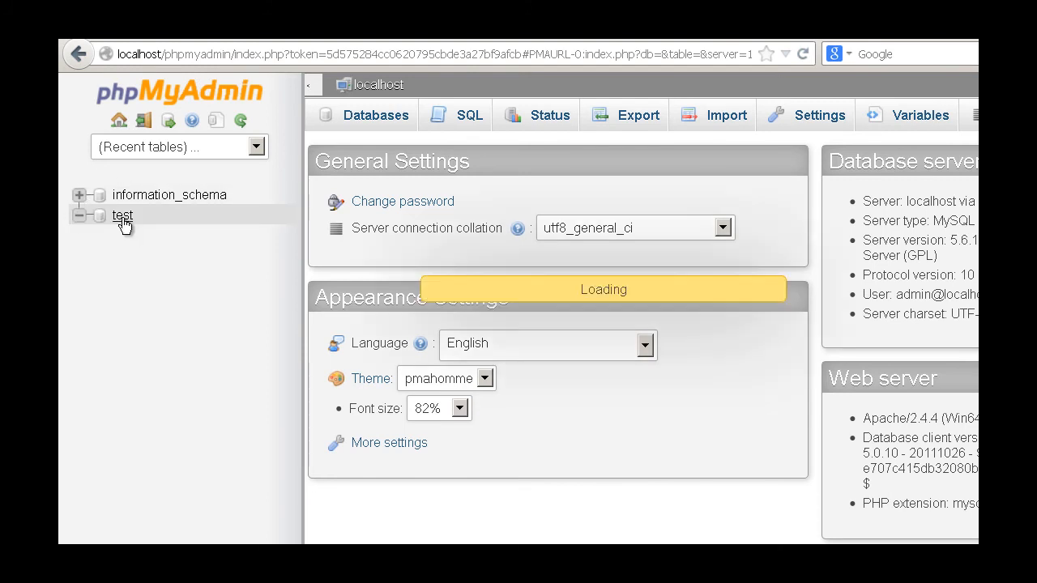
Step: View the empty test database, then go back to the localhost homepage
click(122, 215)
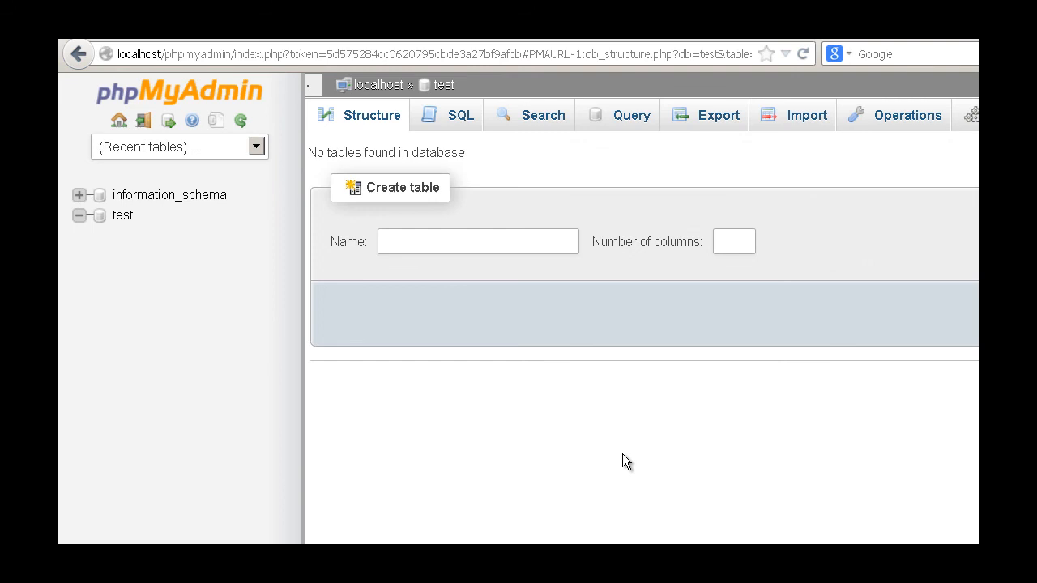
mouse_move(392, 120)
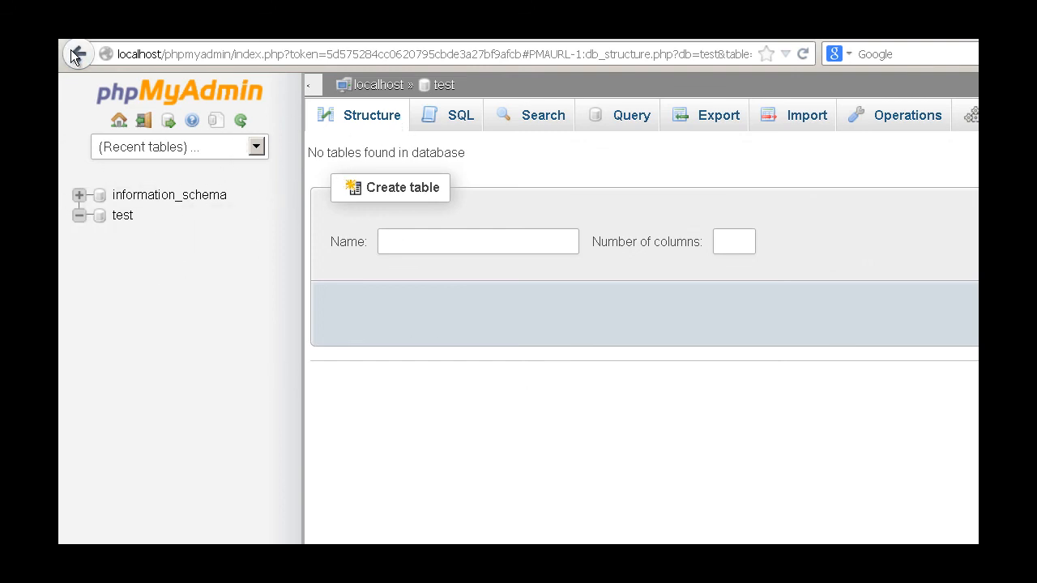
click(78, 53)
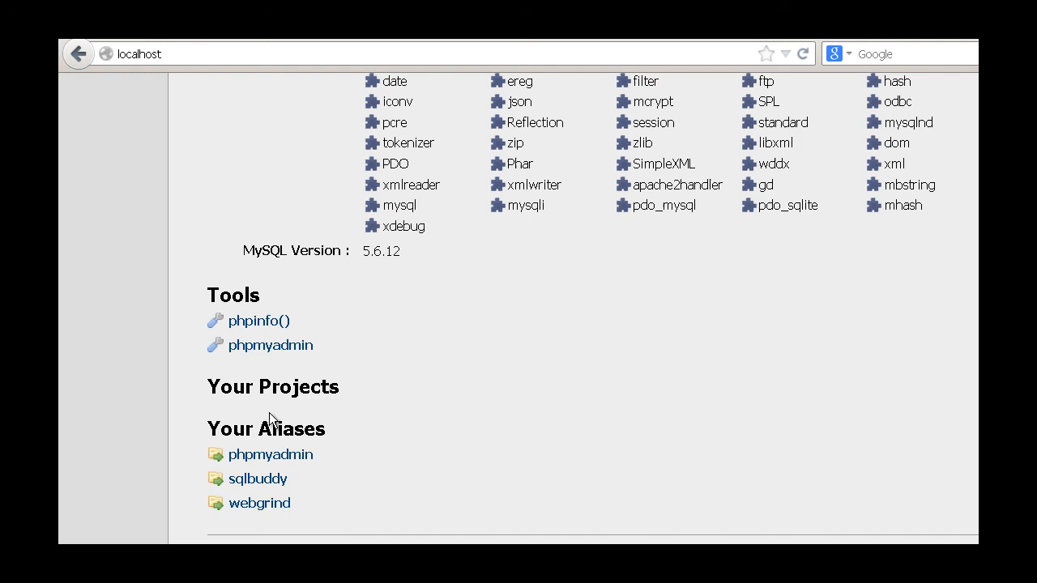
mouse_move(476, 415)
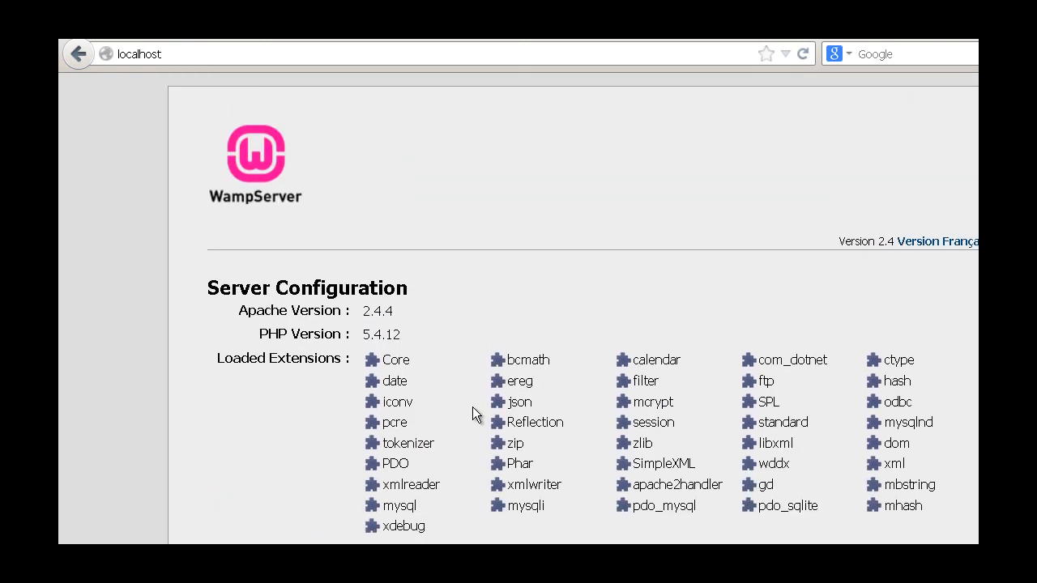
click(141, 54)
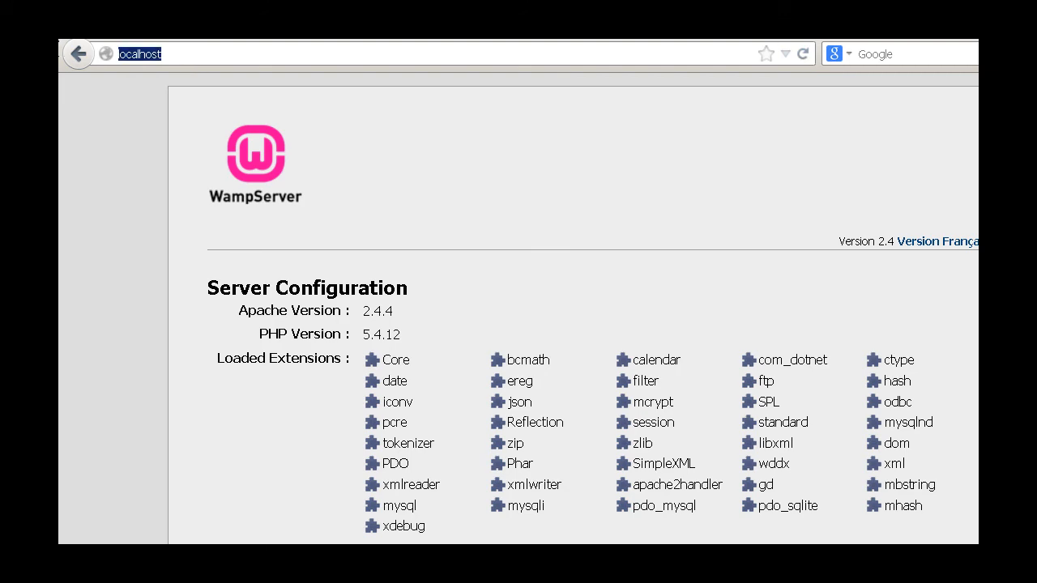
text(www.google.com/)
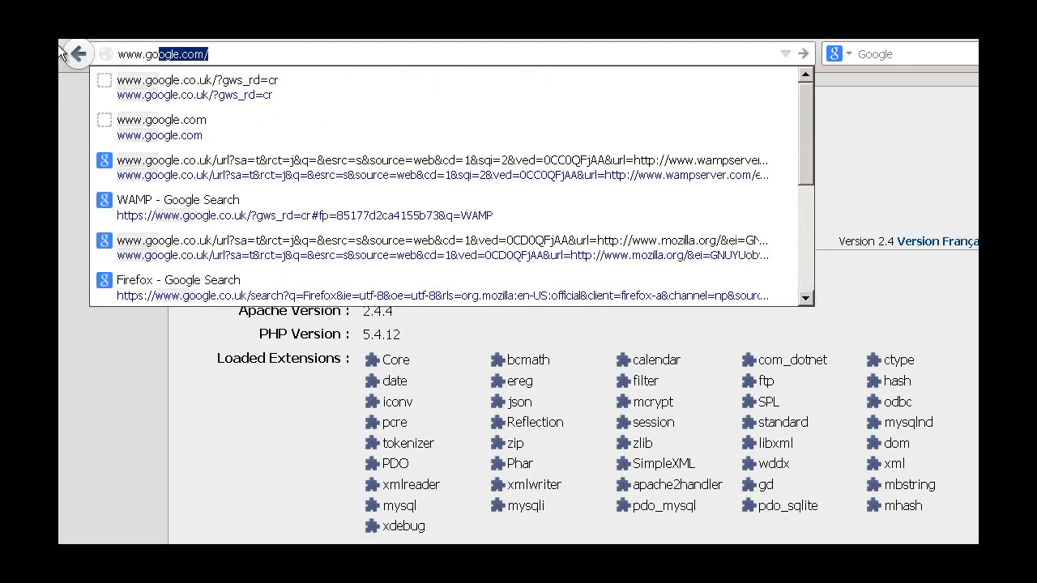